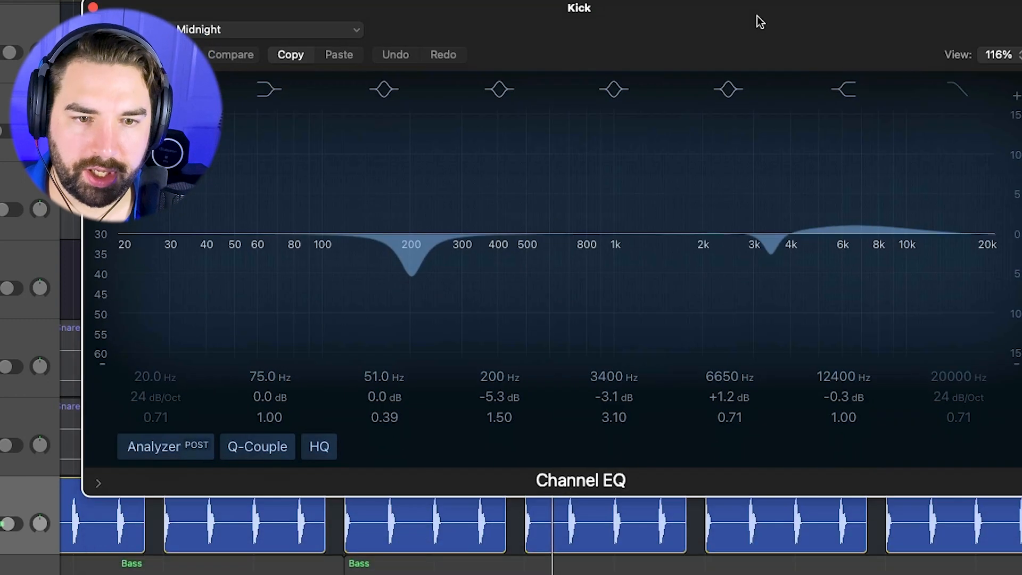
Step: Drag the Kick's TR5 British Channel Comp Threshold knob down to about -11.5
left_click(412, 274)
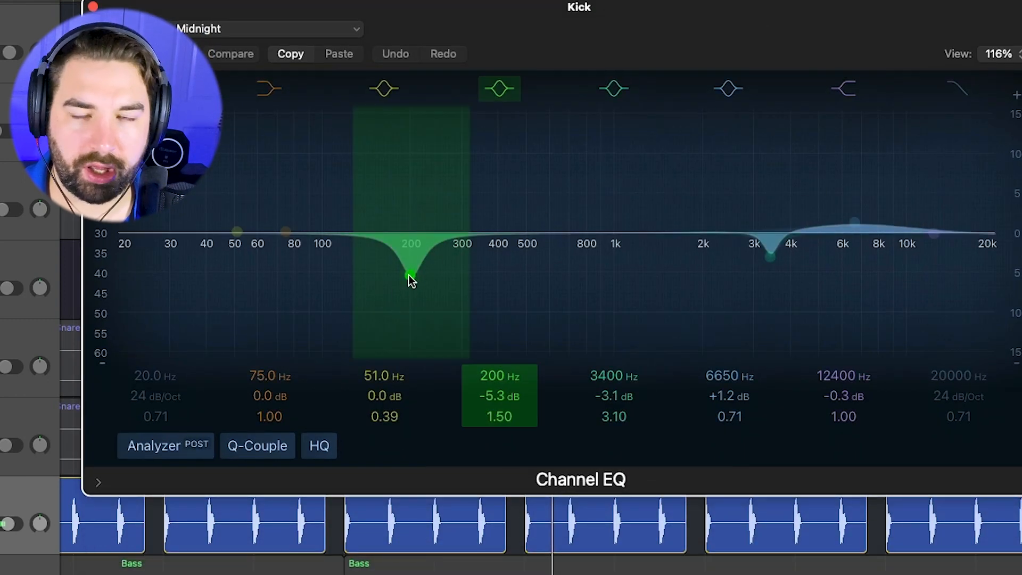
mouse_move(433, 259)
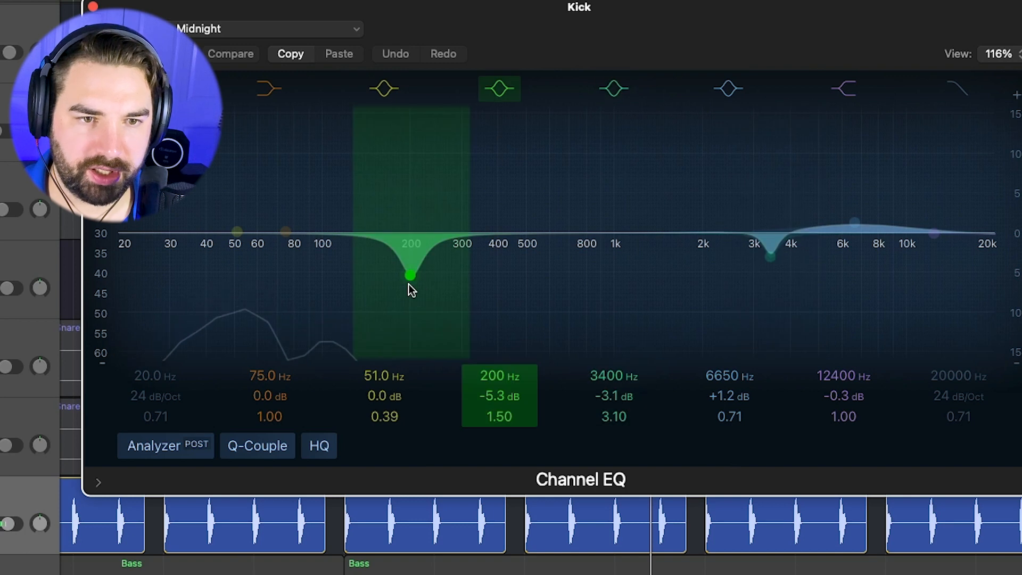
left_click_drag(412, 276, 412, 124)
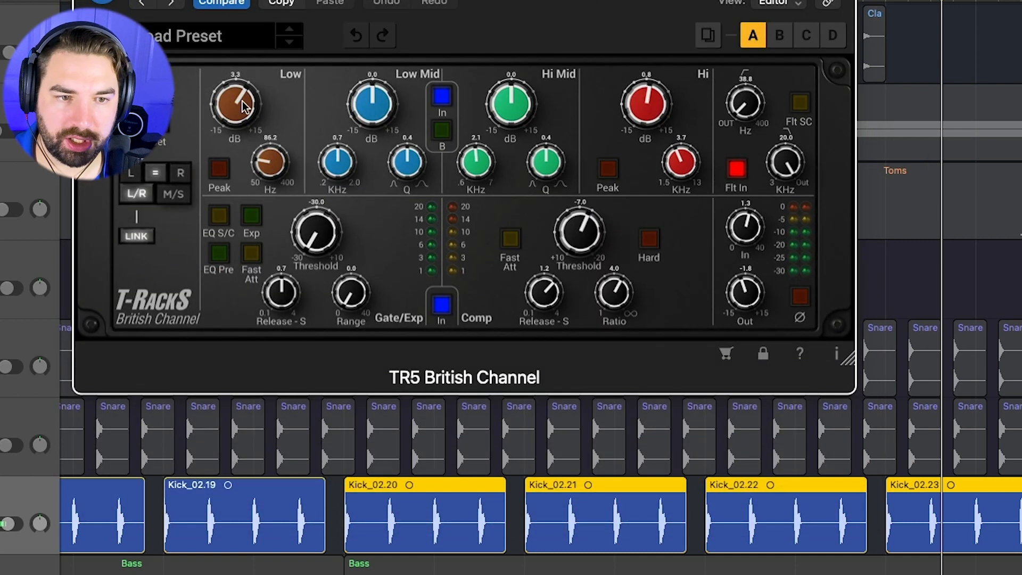
mouse_move(247, 91)
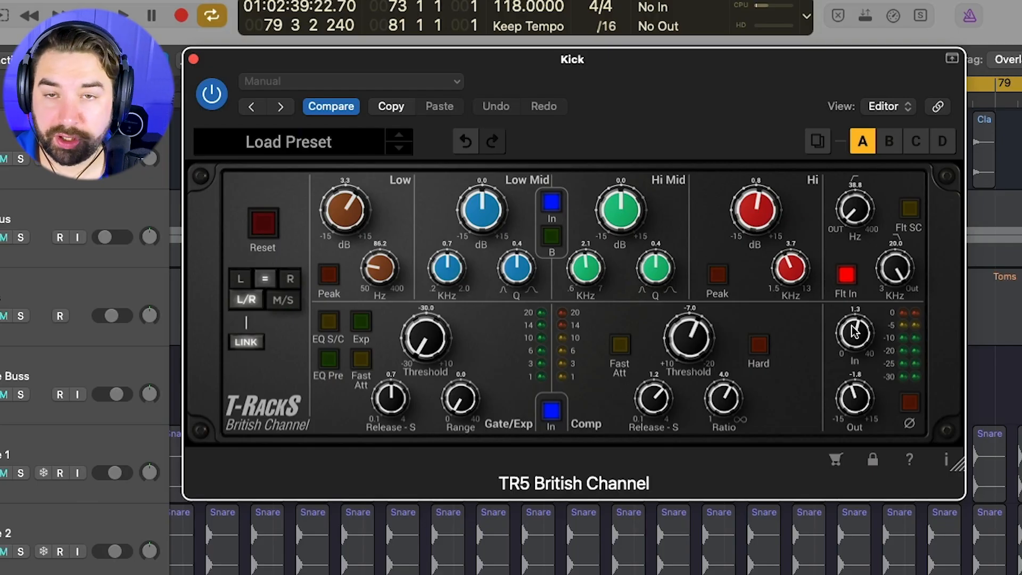
mouse_move(701, 310)
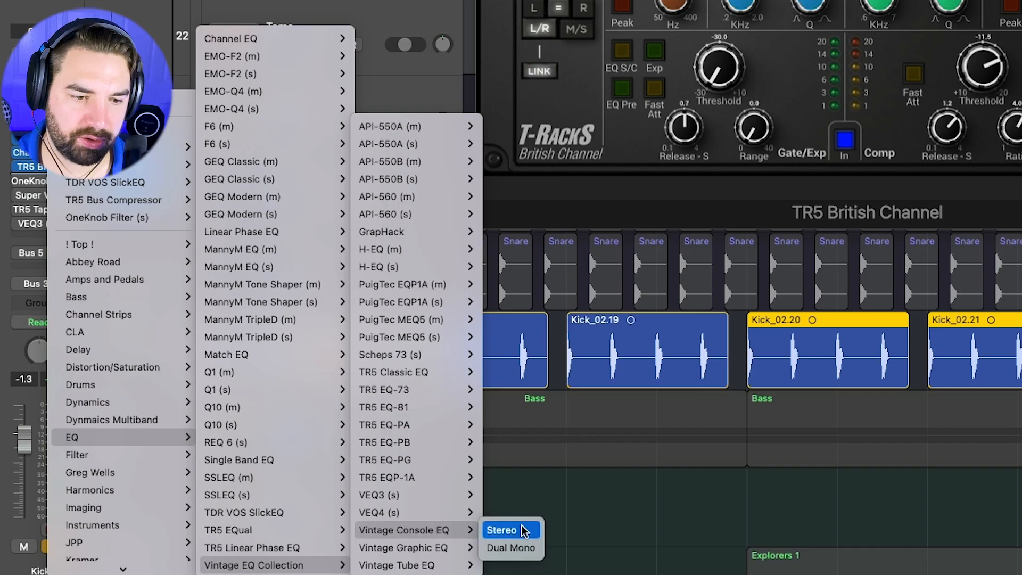
Step: Insert a stereo Vintage Console EQ on the kick and raise its Output to 4.7
left_click(501, 529)
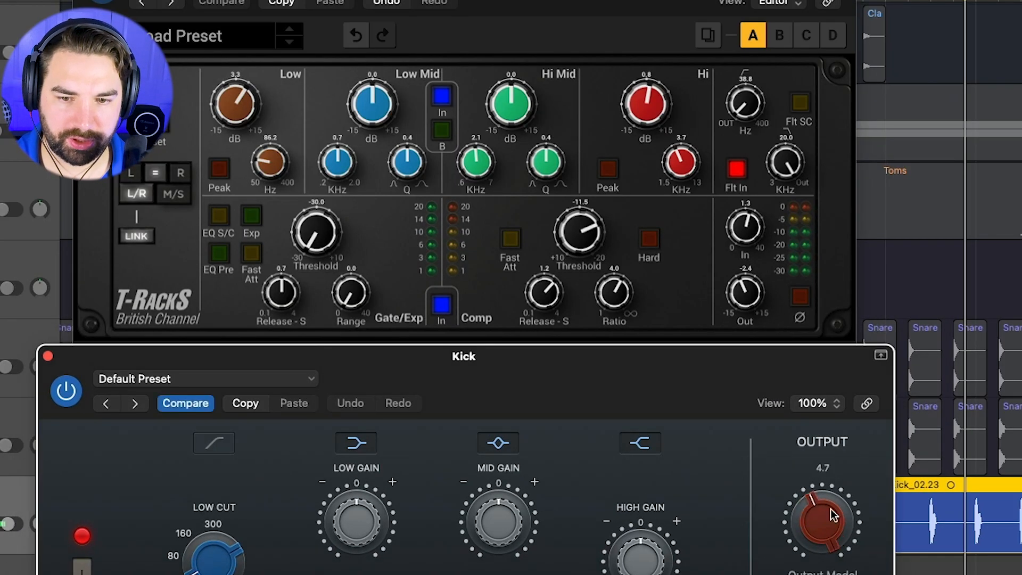
left_click_drag(822, 518, 822, 496)
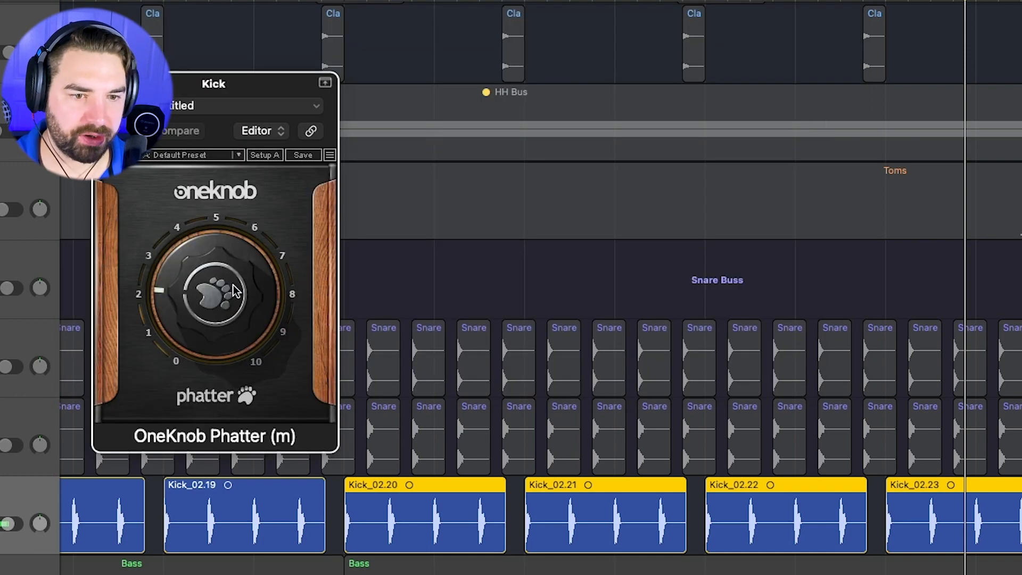
left_click_drag(214, 84, 557, 80)
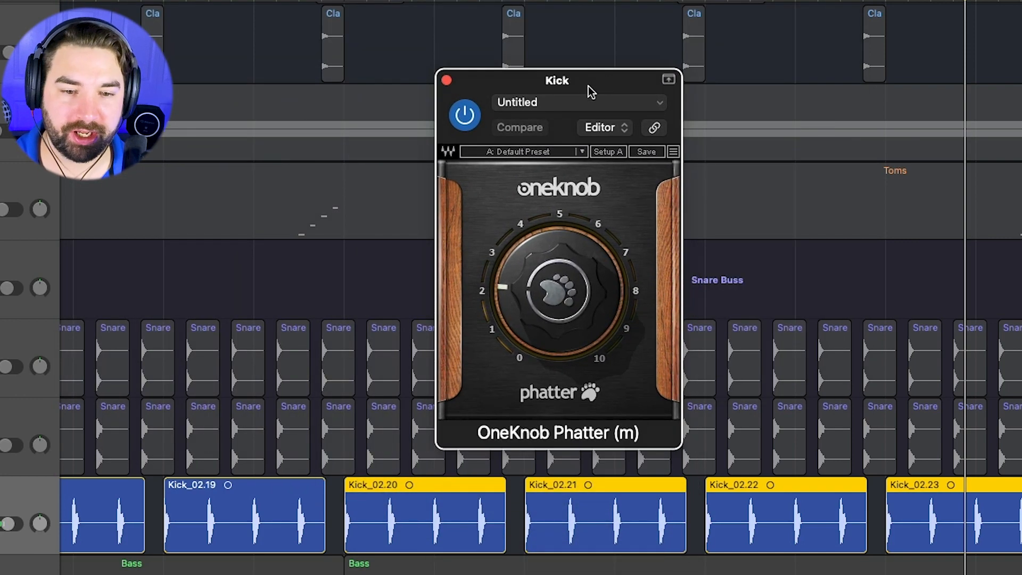
left_click(464, 121)
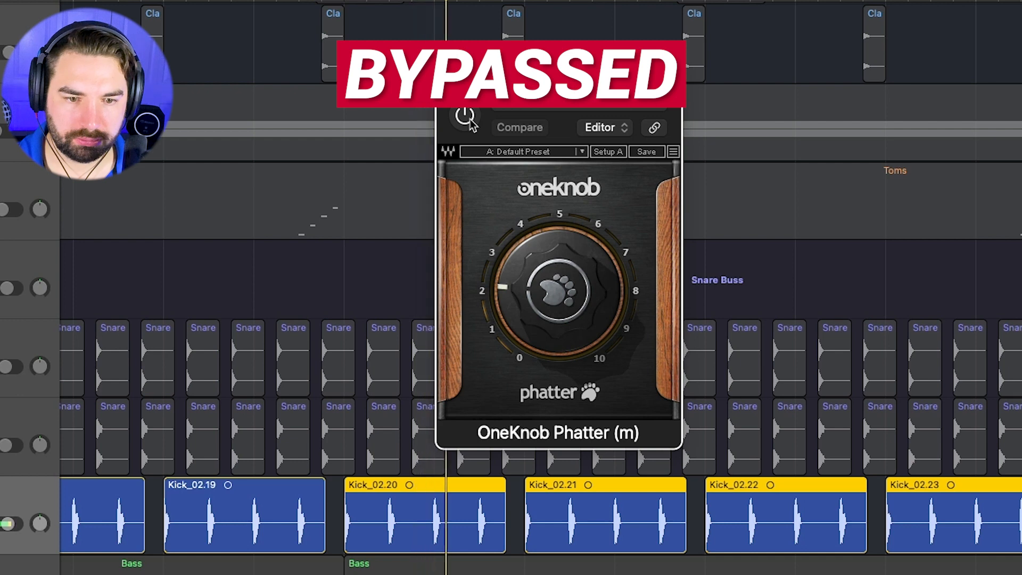
left_click(464, 116)
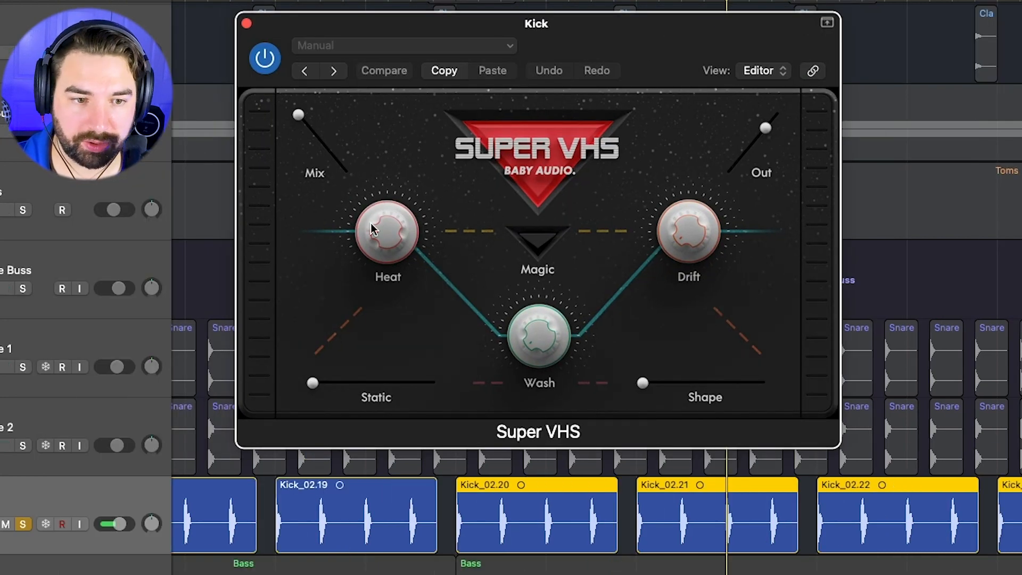
left_click(264, 58)
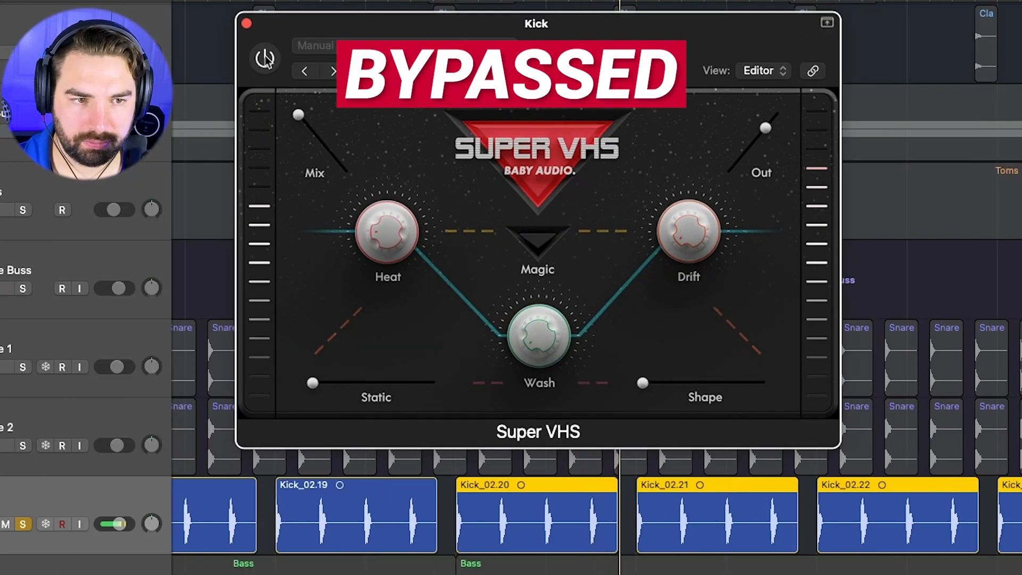
left_click(264, 58)
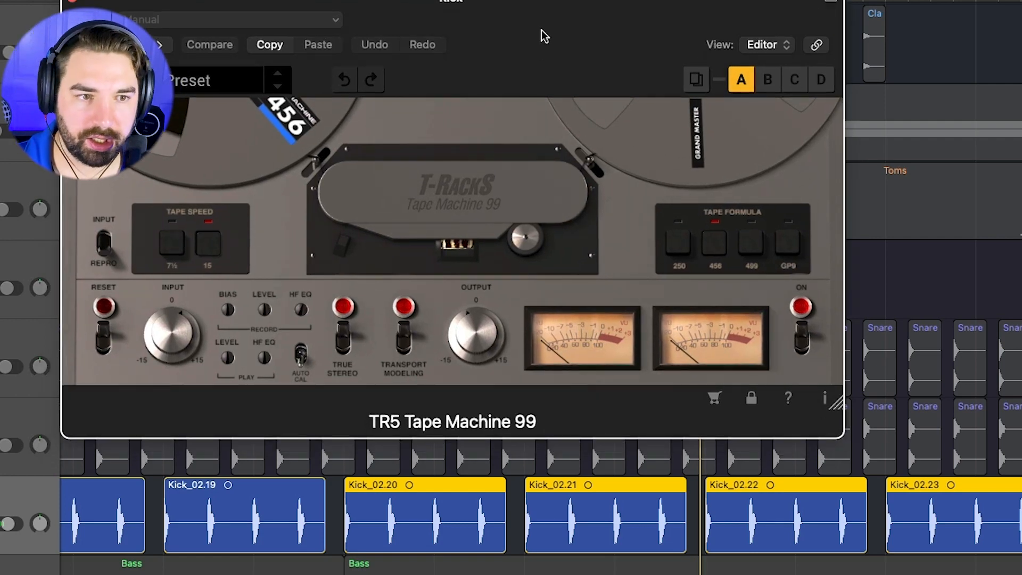
mouse_move(417, 17)
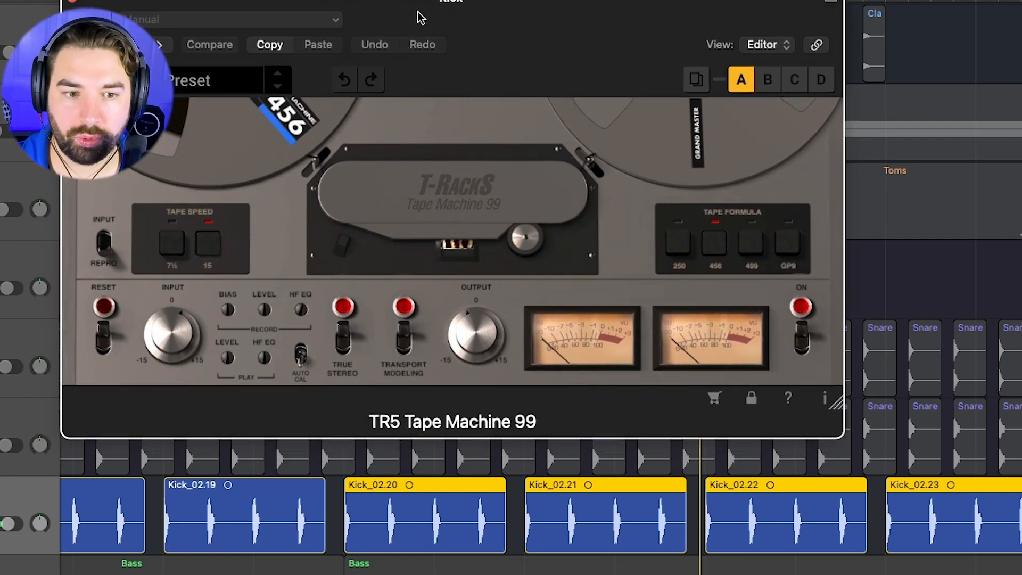
left_click(239, 102)
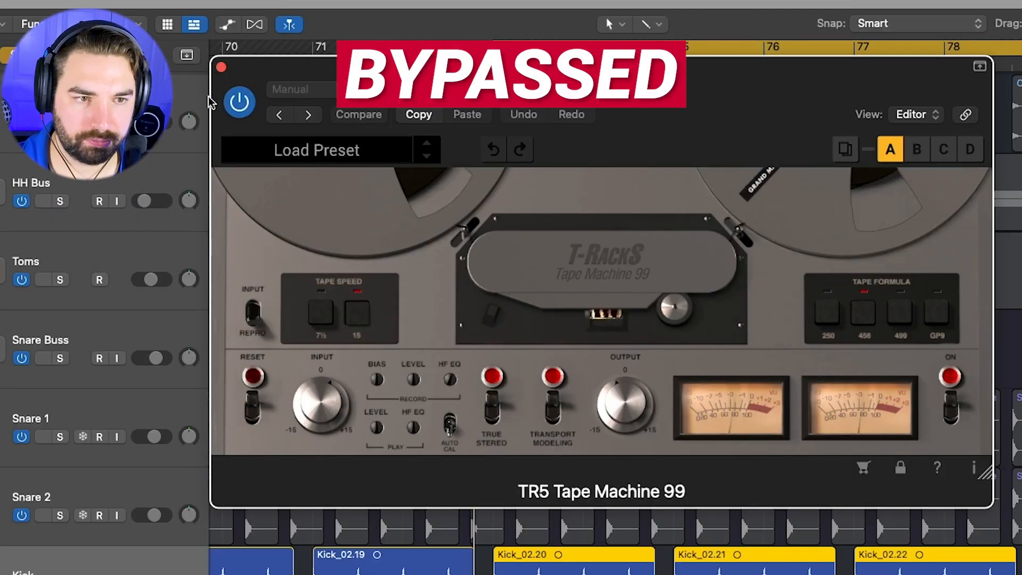
left_click(239, 103)
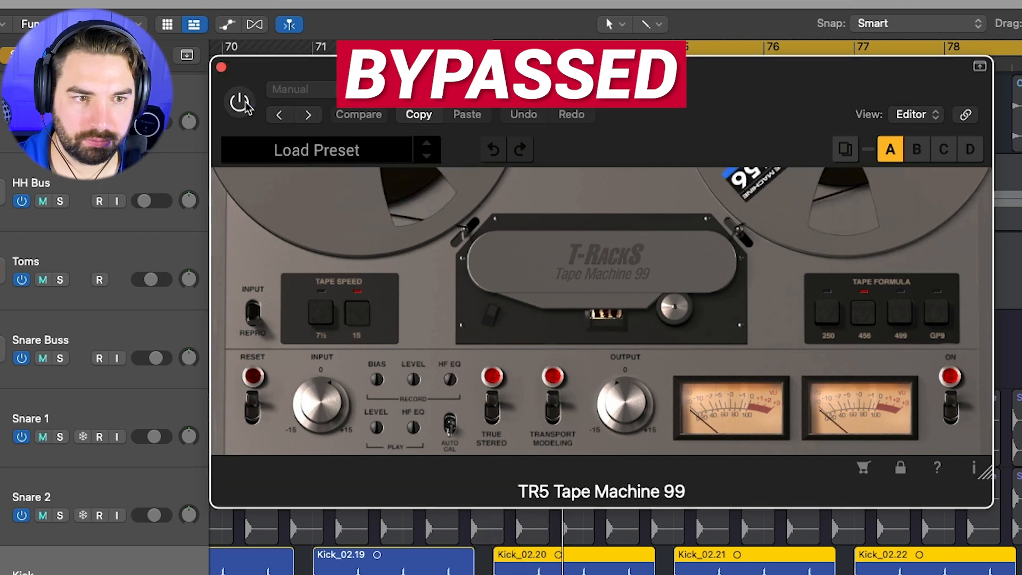
left_click(241, 103)
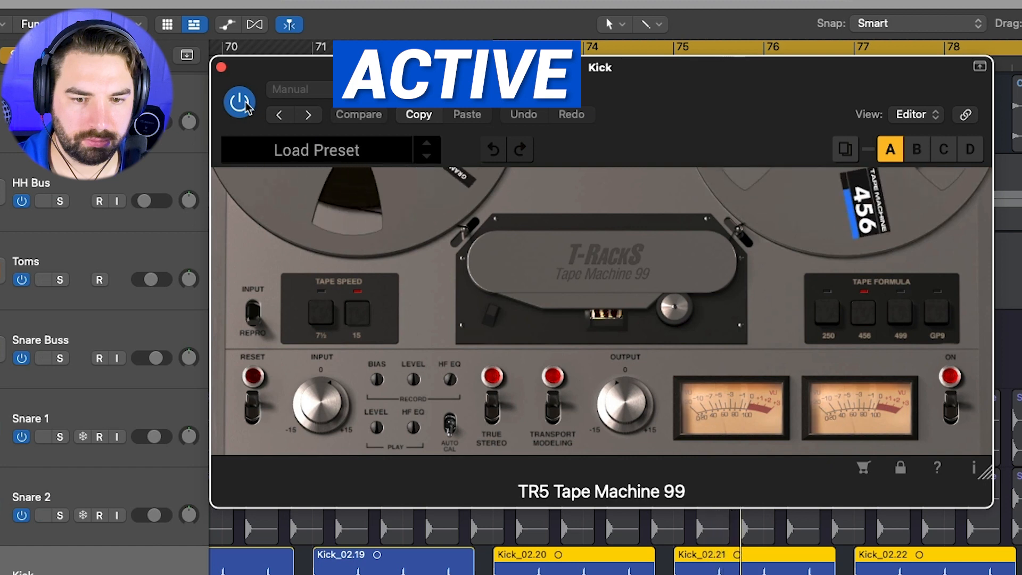
left_click(240, 103)
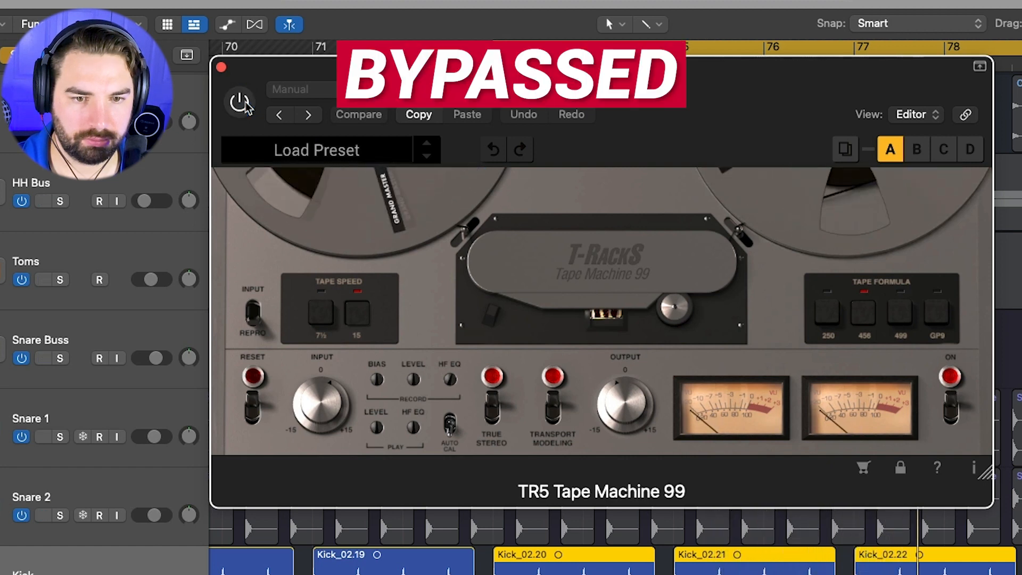
left_click(241, 104)
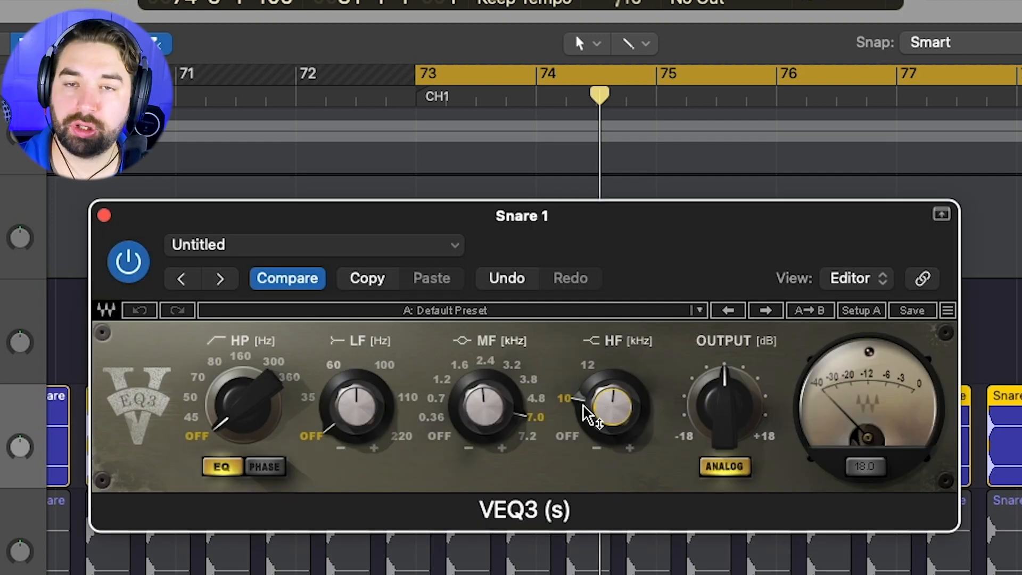
Step: Turn the Snare 1 VEQ3 HF frequency knob to 12 kHz
left_click_drag(606, 408, 590, 381)
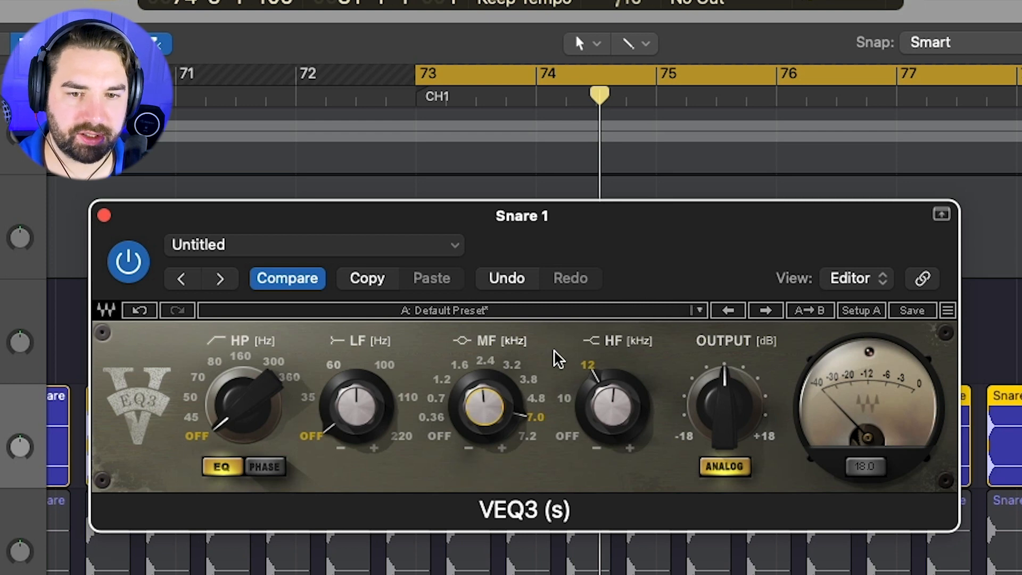
left_click(102, 215)
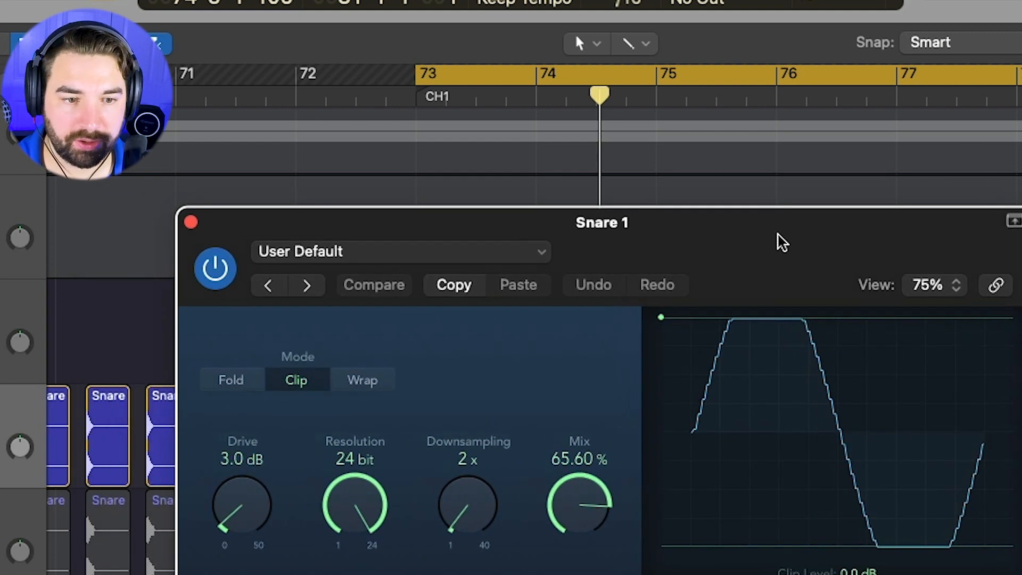
mouse_move(515, 363)
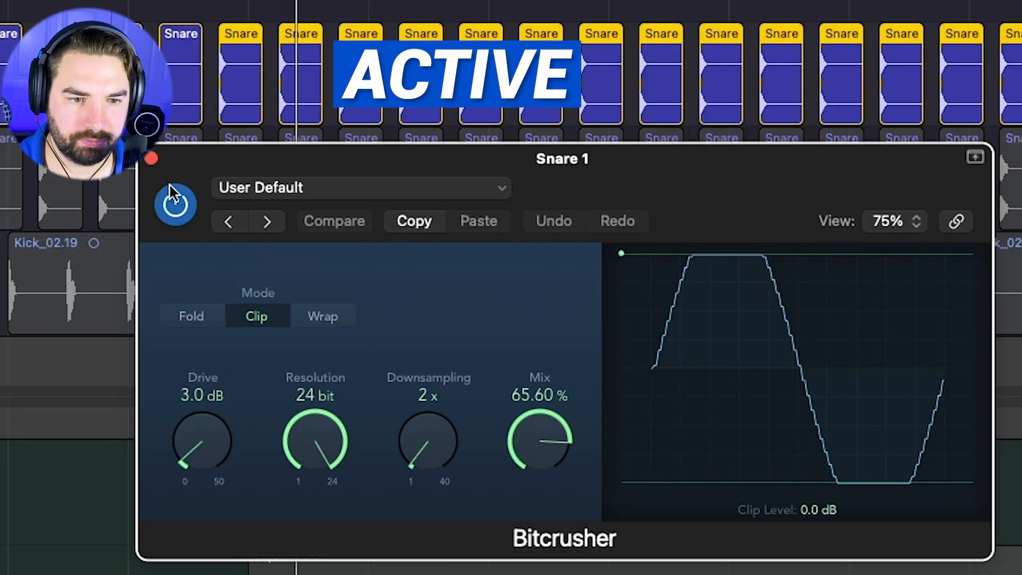
Step: Bypass and re-enable the Snare 1 Bitcrusher to compare, then close its window
left_click(175, 204)
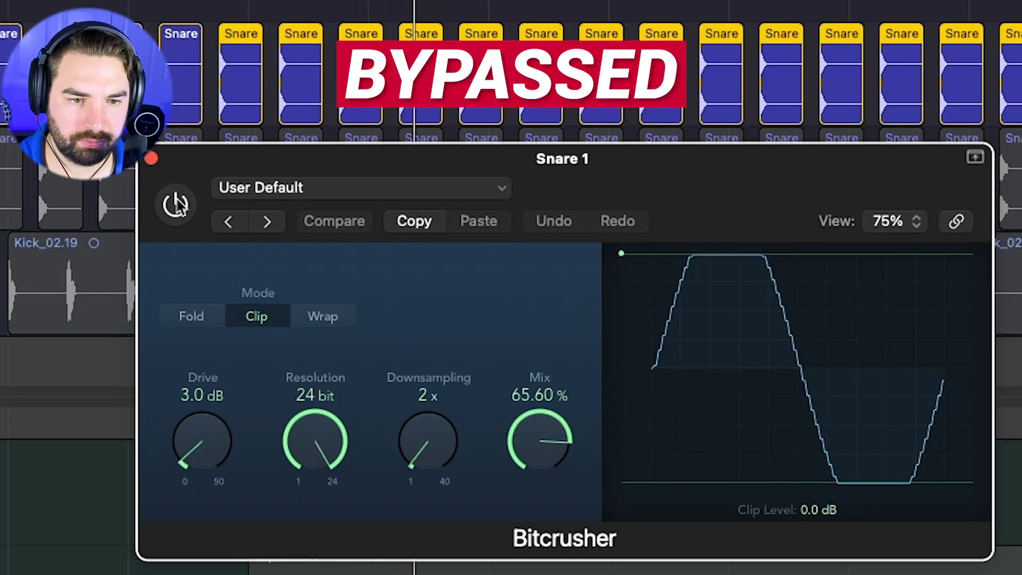
left_click(175, 204)
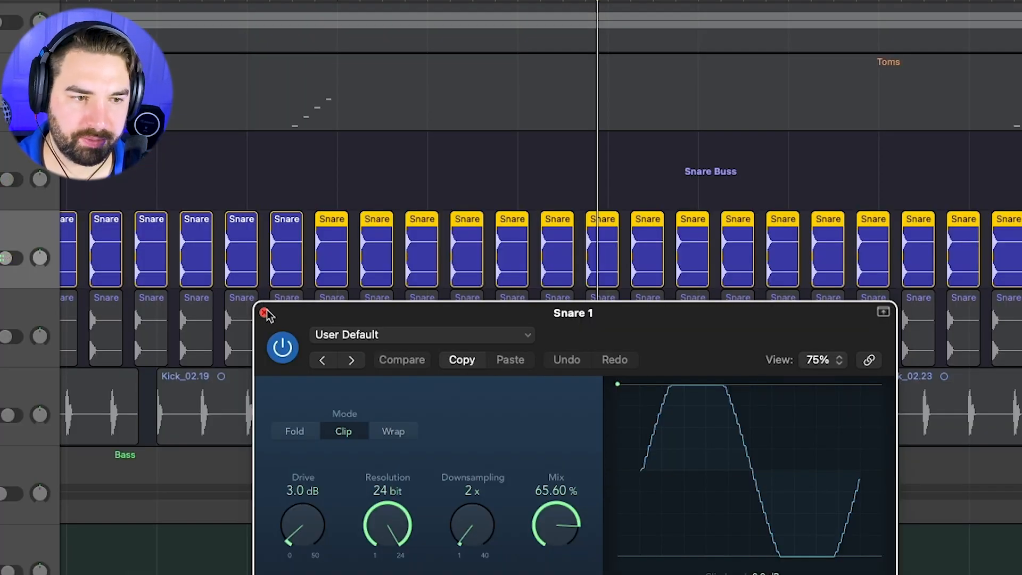
left_click(264, 313)
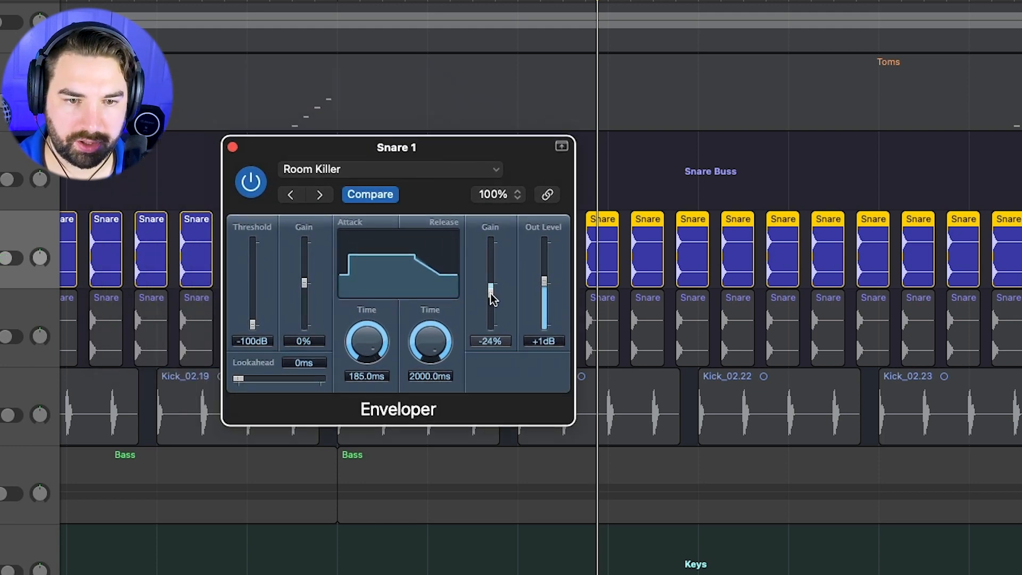
Step: Set the Snare 1 Enveloper's Release Gain to -26% and A/B it with bypass
left_click_drag(490, 290, 490, 300)
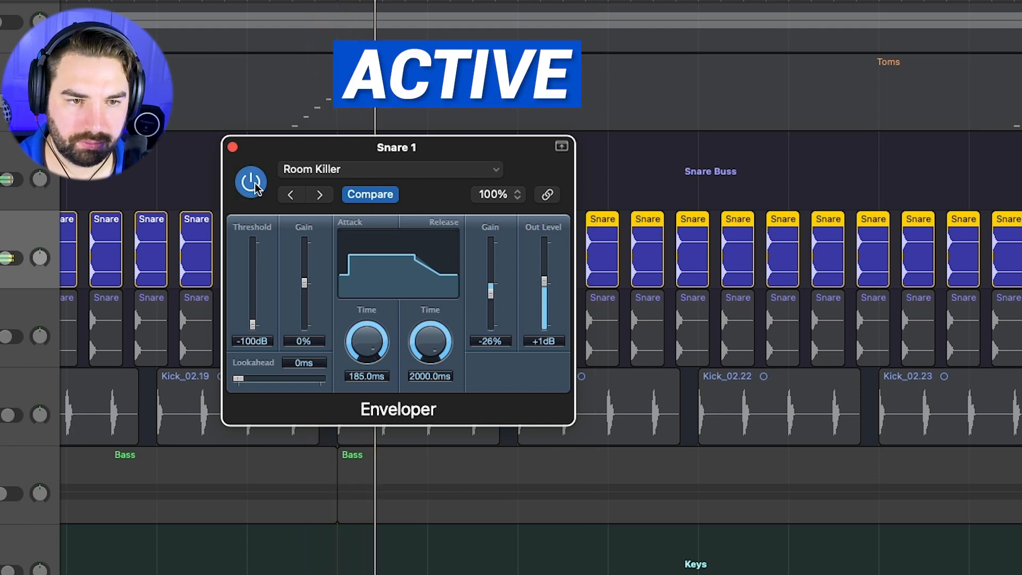
left_click(251, 181)
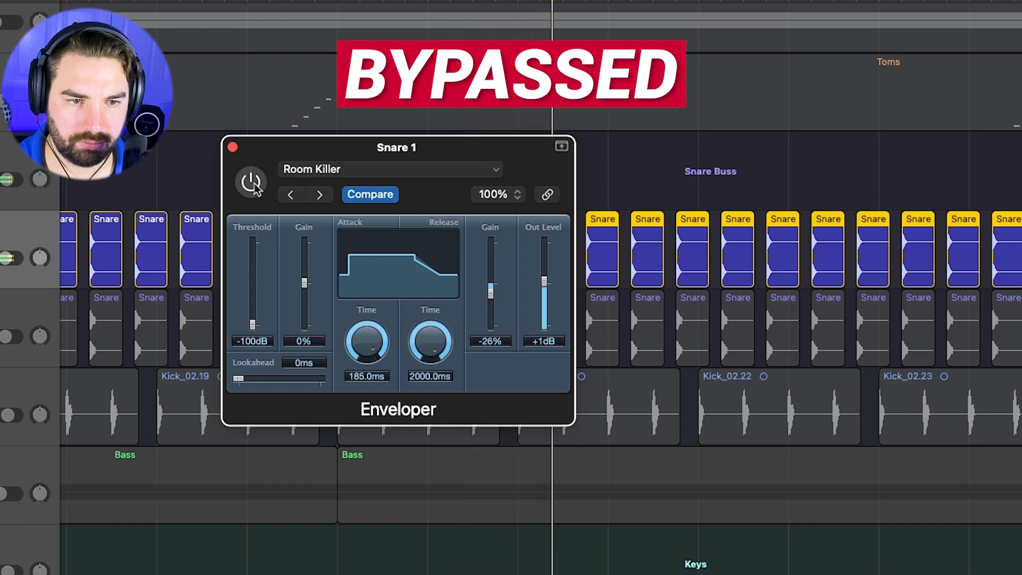
left_click(250, 182)
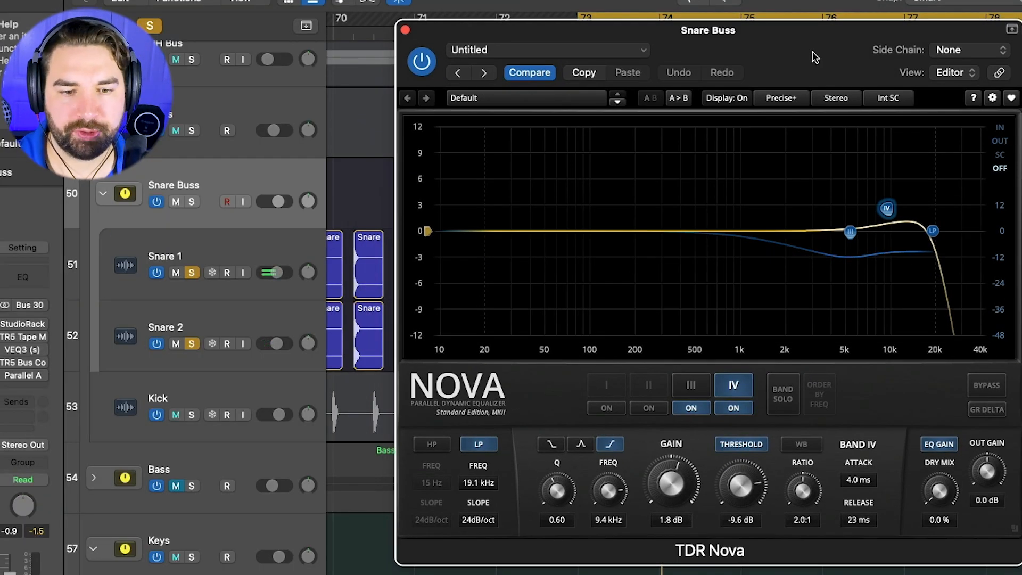
mouse_move(738, 371)
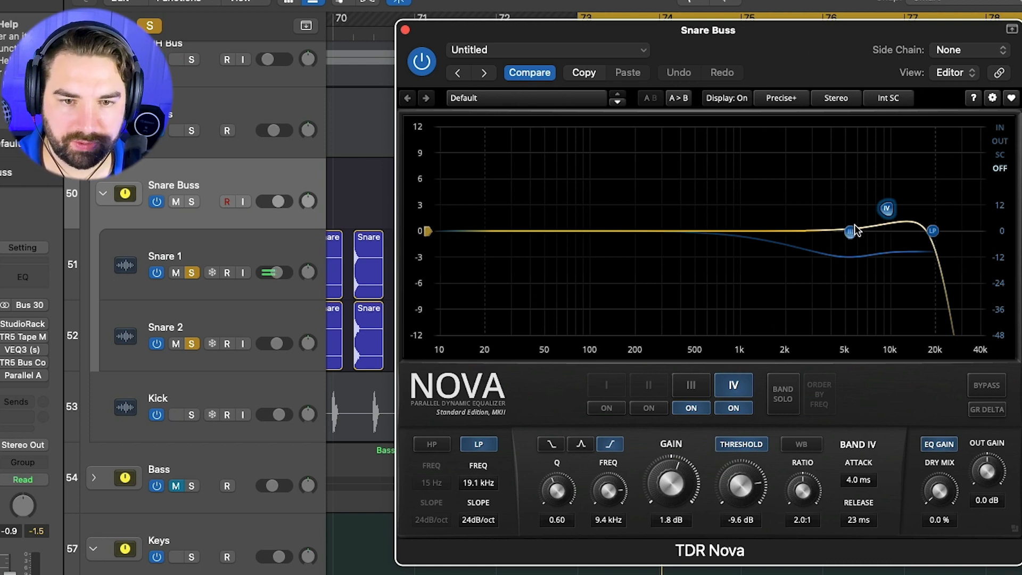
Step: In TDR Nova on the Snare Buss, review band III near 5.4 kHz and band IV
left_click(691, 385)
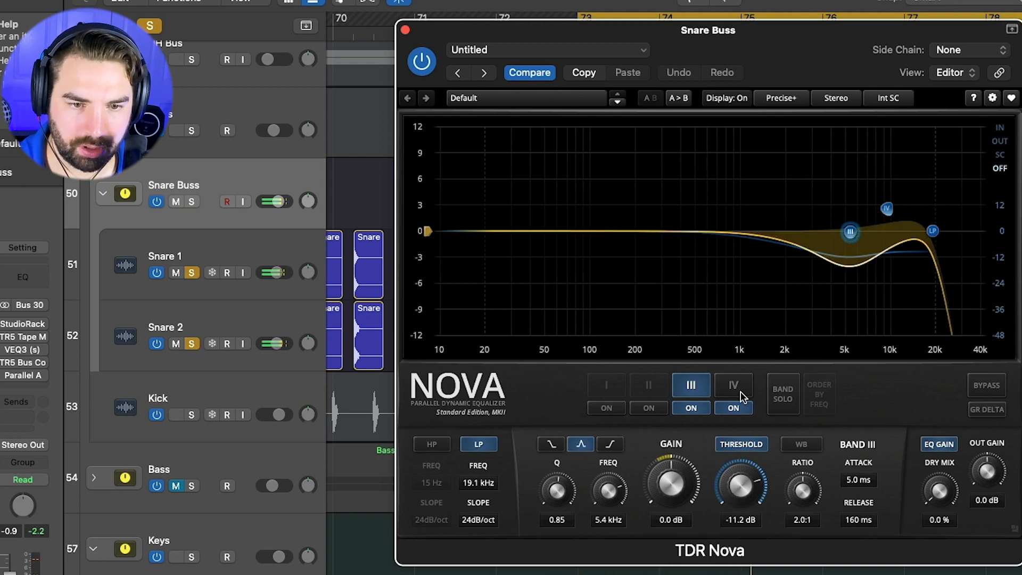
left_click(733, 384)
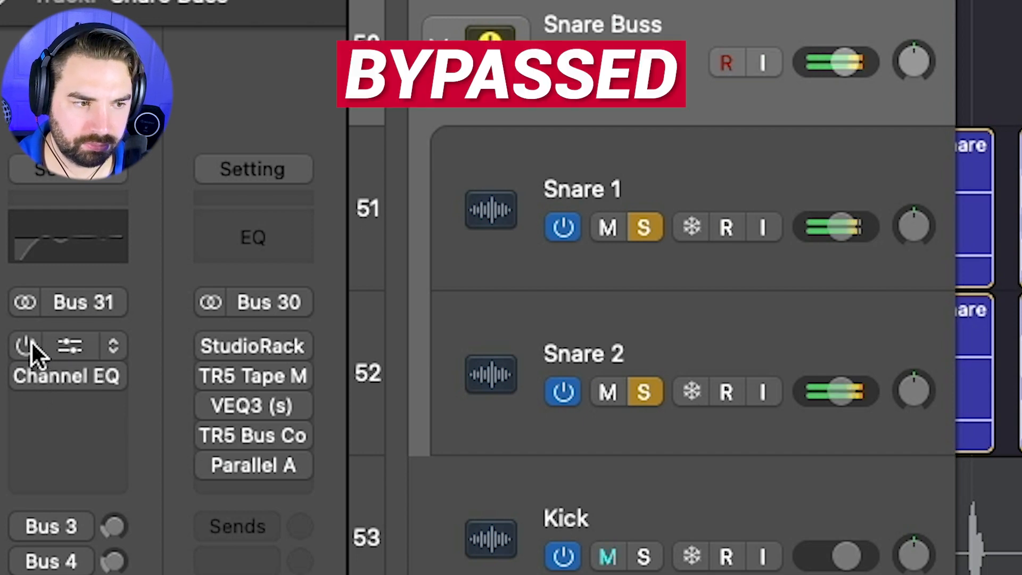
Step: Bypass the Snare Buss Channel EQ to hear the snare without it
left_click(24, 345)
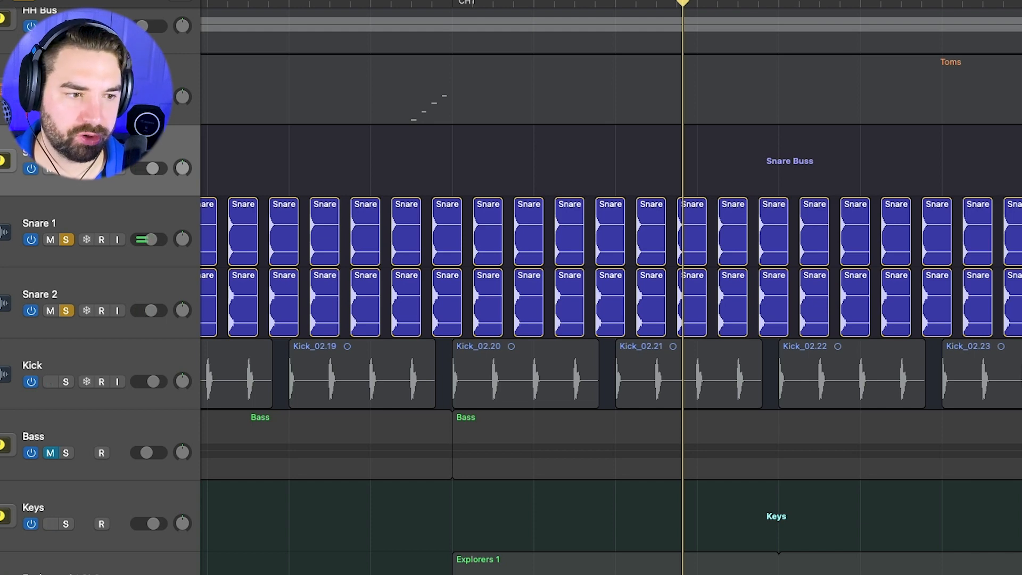
left_click(50, 381)
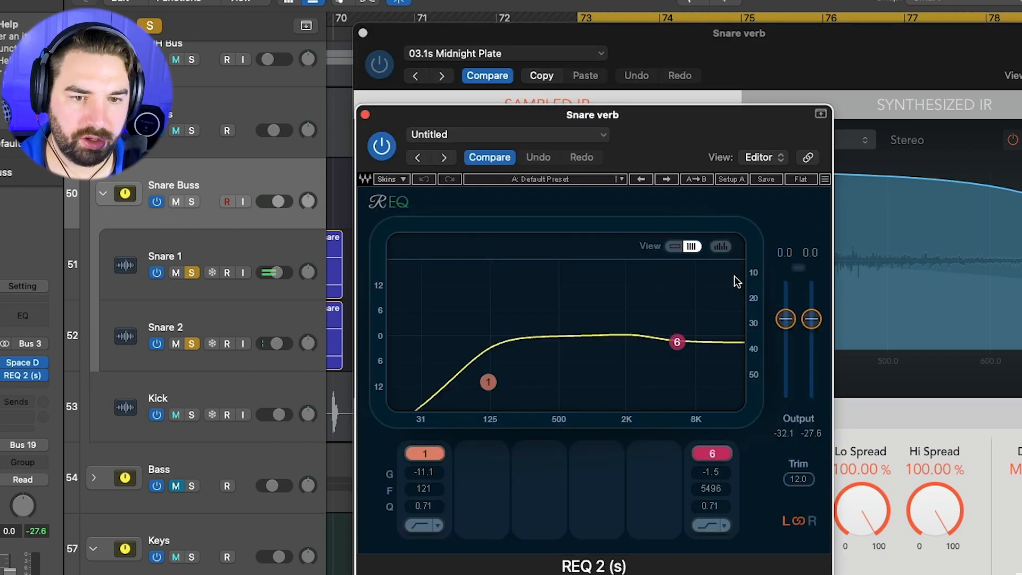
Step: Lower the Snare verb REQ 2 high shelf to about -1.8 dB, compare, and close the plate reverb
left_click_drag(676, 342, 677, 343)
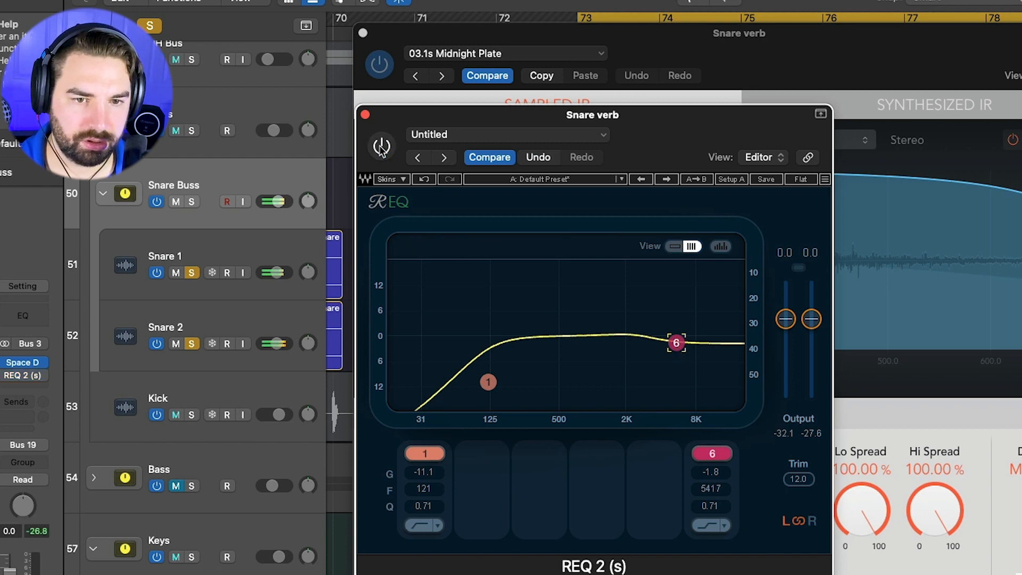
left_click(381, 147)
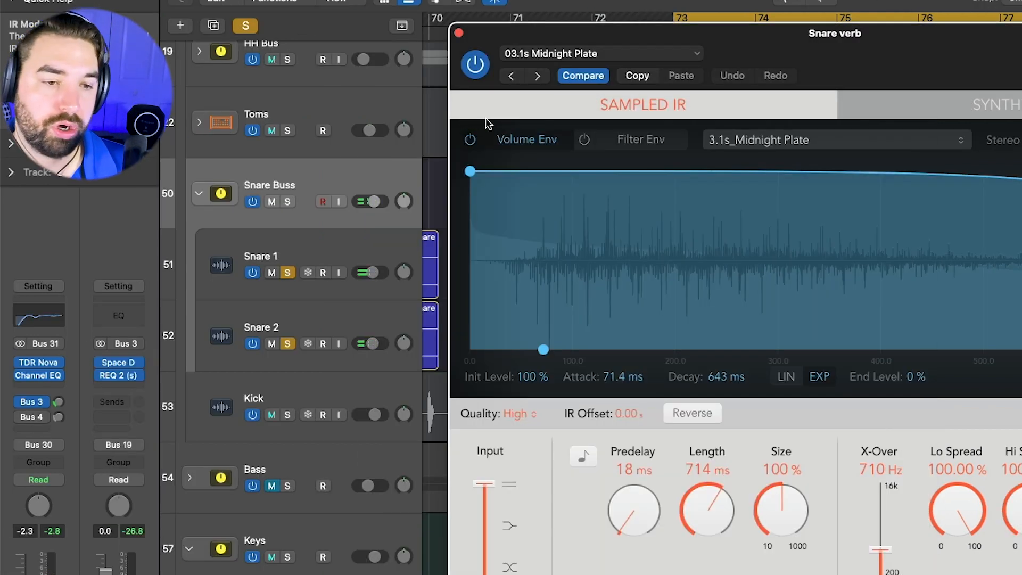
left_click(460, 32)
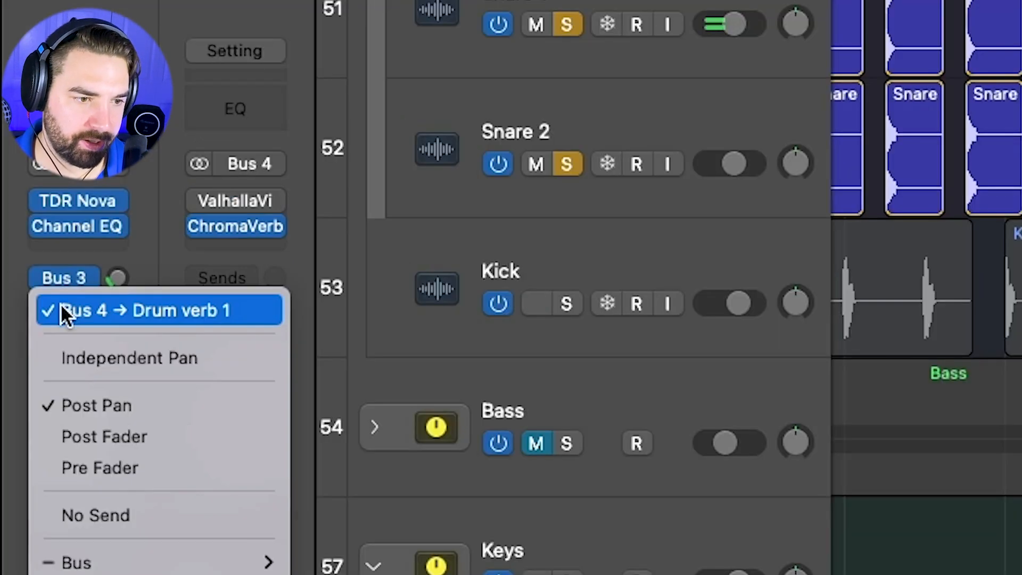
Step: Send the Snare Buss to Bus 4 (Drum verb 1), open ChromaVerb, and compare with the send off
left_click(162, 310)
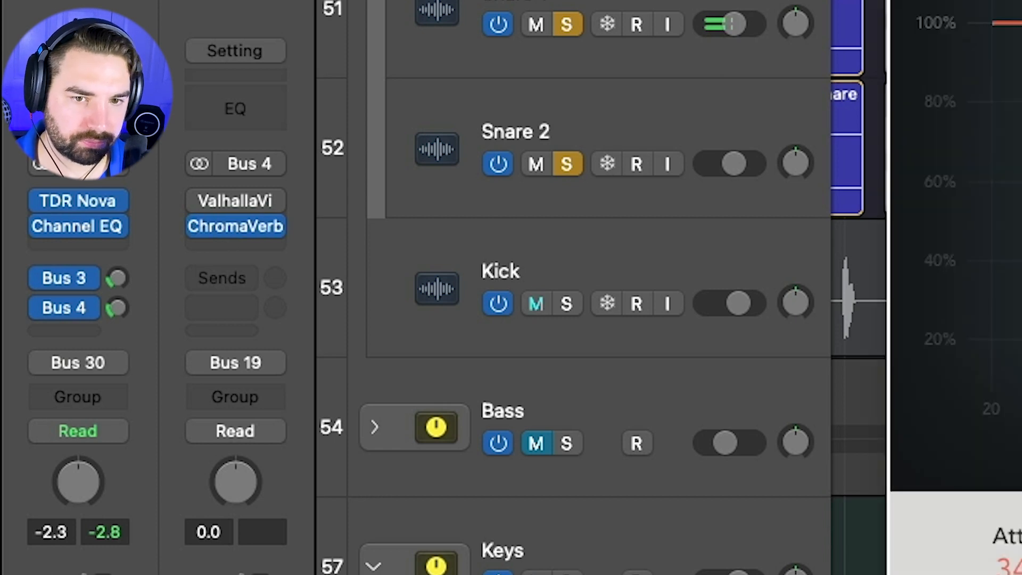
left_click(235, 227)
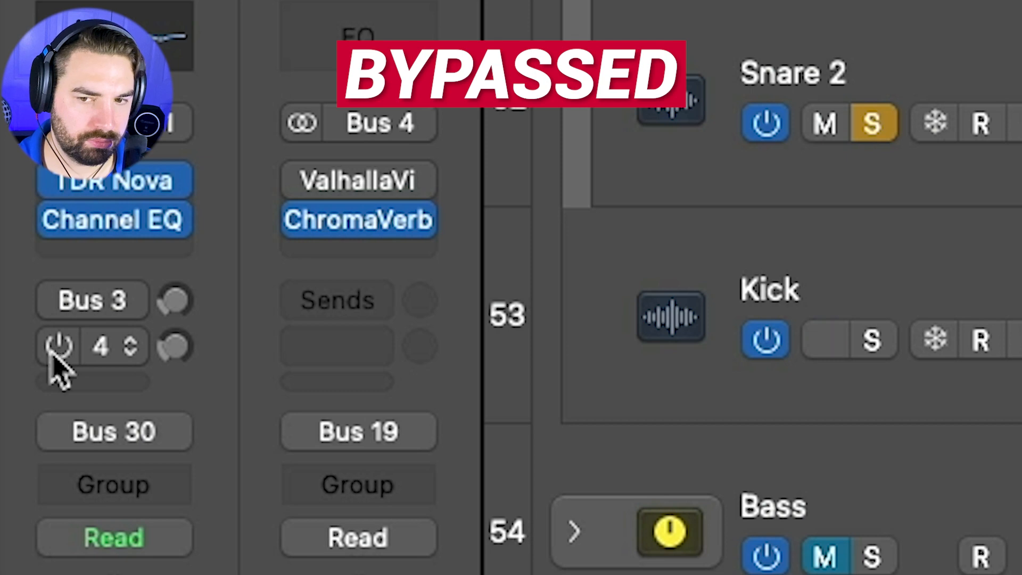
left_click(58, 346)
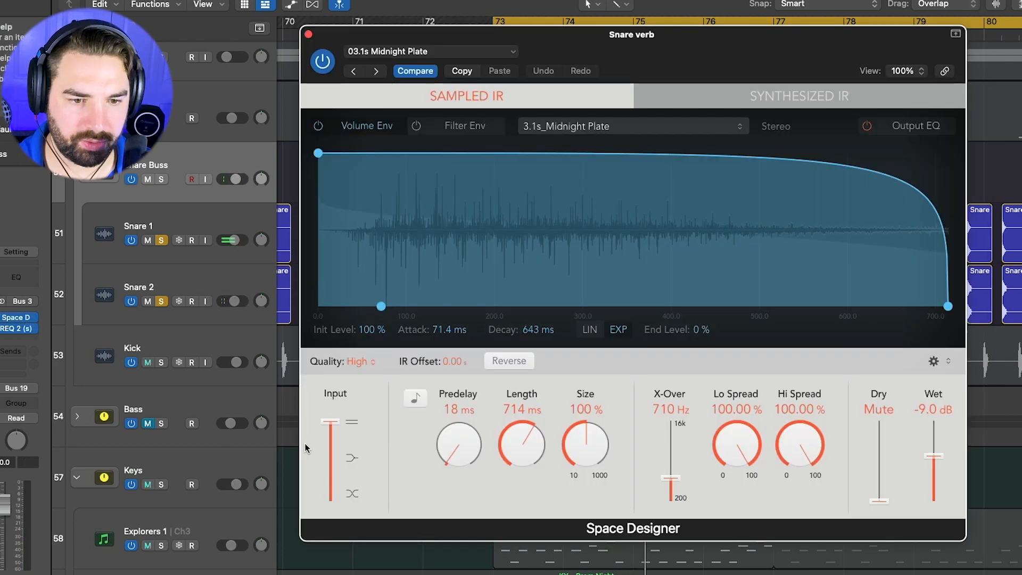
Step: Lengthen the Space Designer plate Length from 714 ms to about 807 ms
left_click_drag(521, 447, 528, 440)
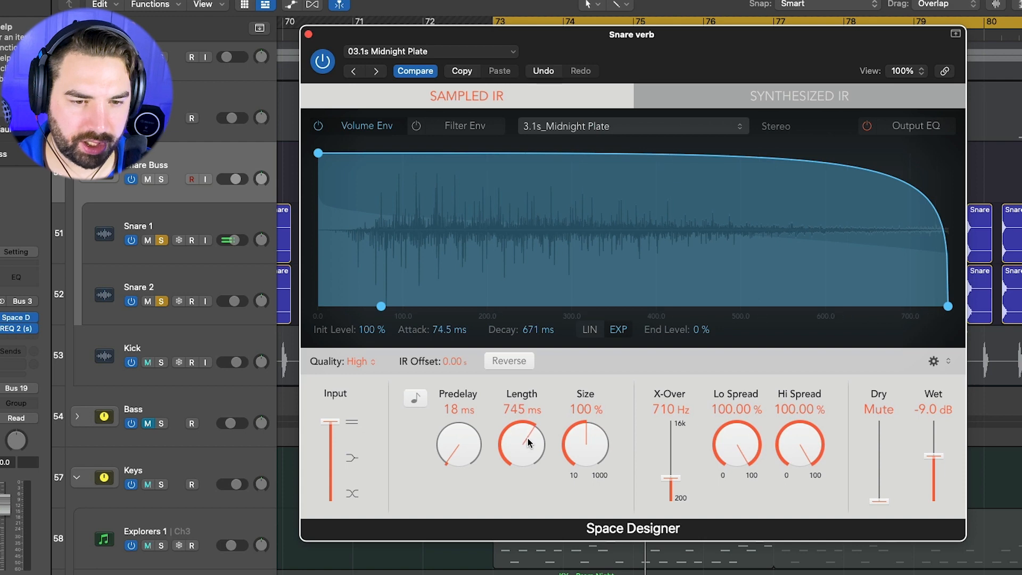
left_click_drag(520, 447, 522, 430)
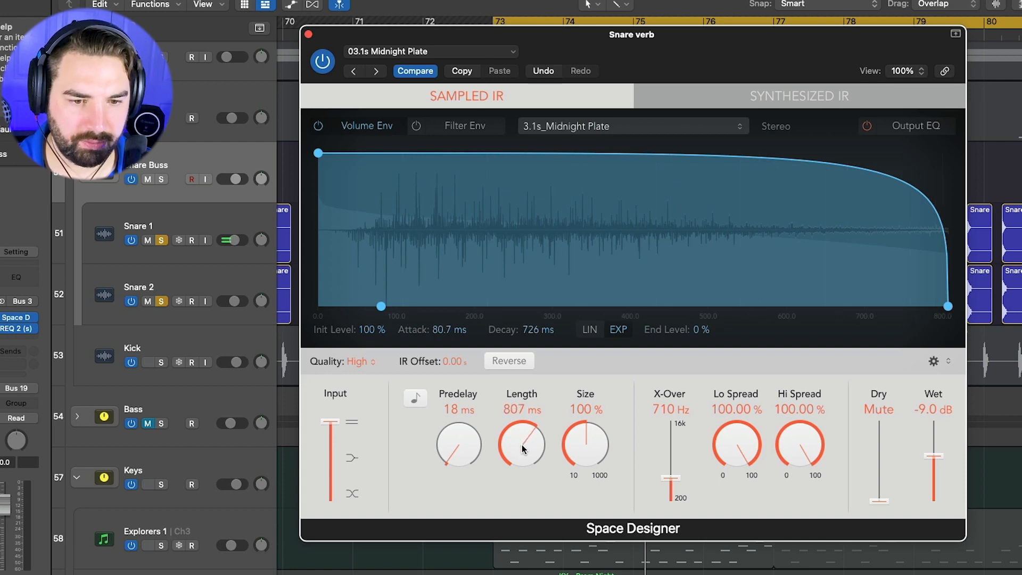
left_click_drag(522, 445, 522, 439)
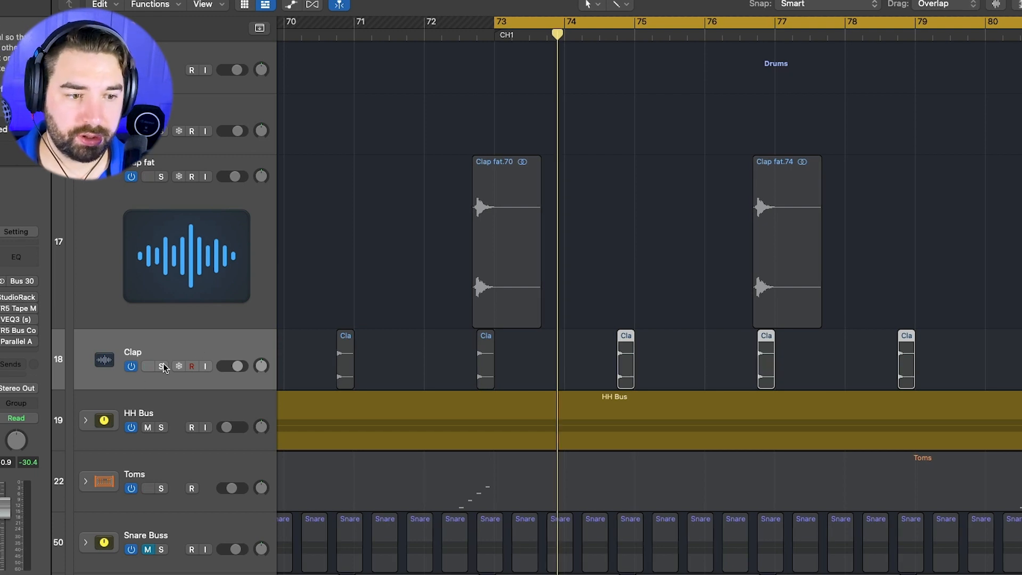
Step: Solo the Clap track and close the Drum Ambience room reverb
left_click(161, 365)
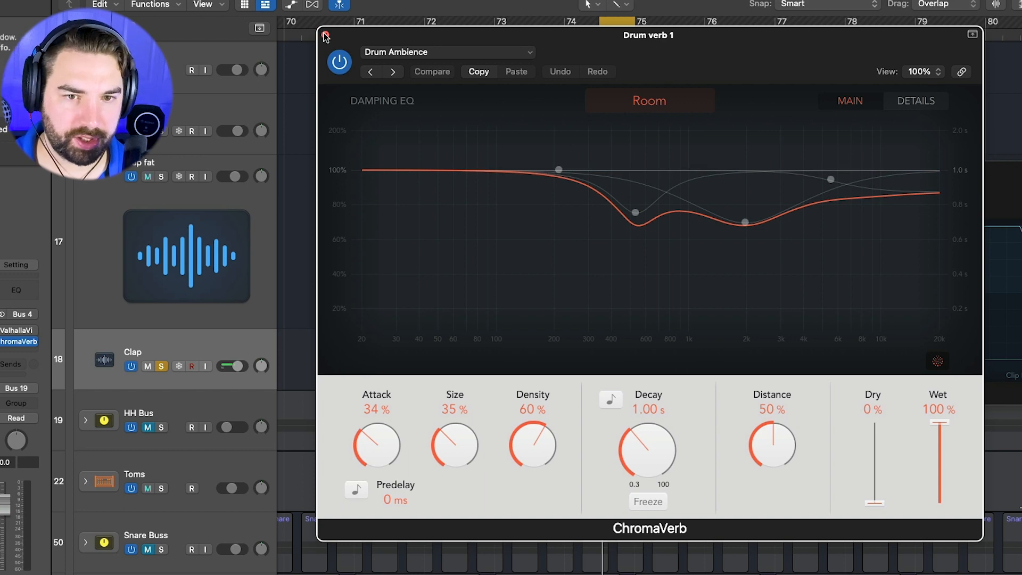
left_click(324, 36)
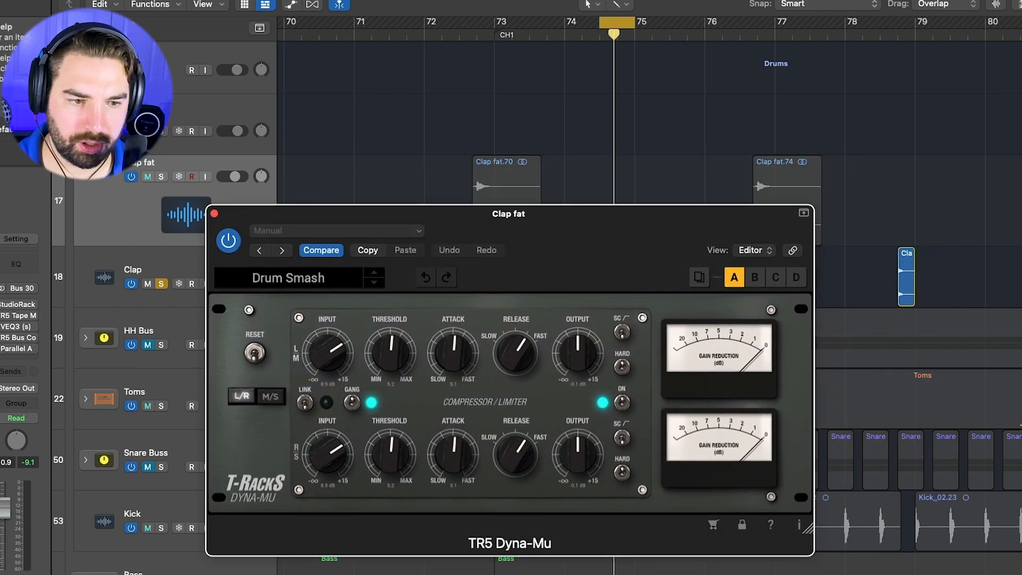
Step: Compare Clap fat with its Drum Smash Dyna-Mu compression switched off
left_click_drag(509, 213, 596, 214)
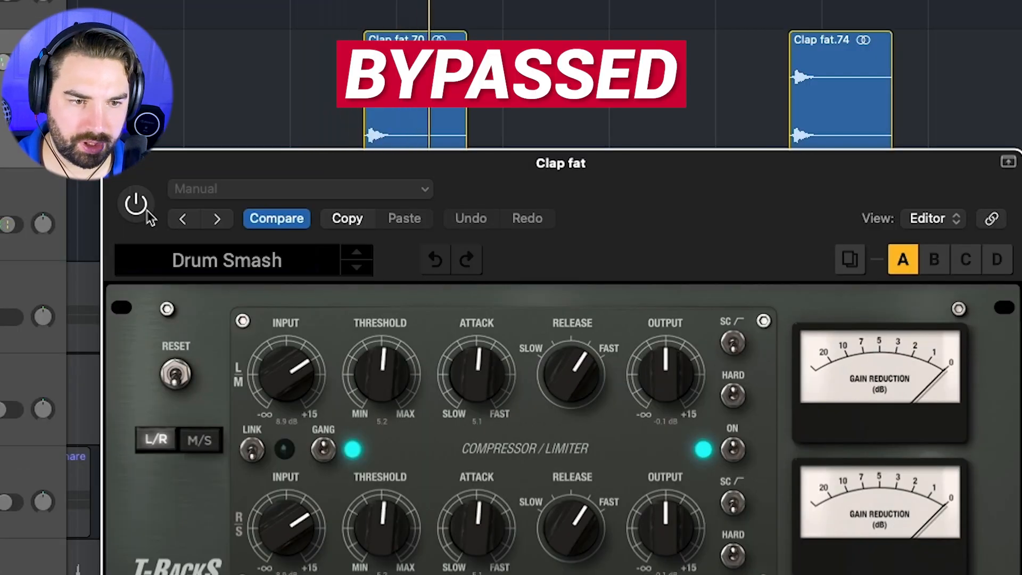
left_click(135, 203)
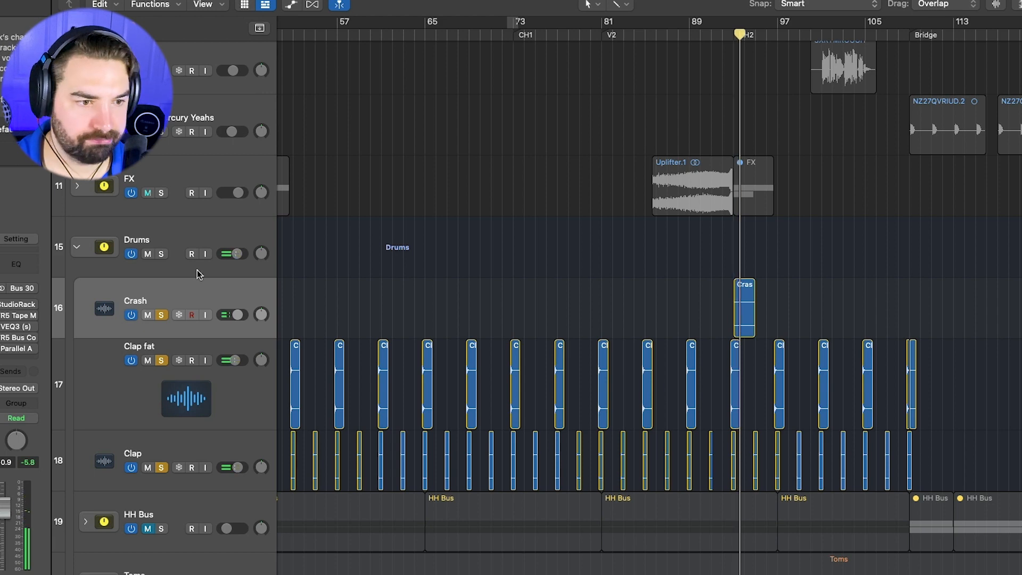
Step: A/B the Toms Channel EQ off and on, then bring up the Midnight Tom Verb Space Designer
scroll("down", 3)
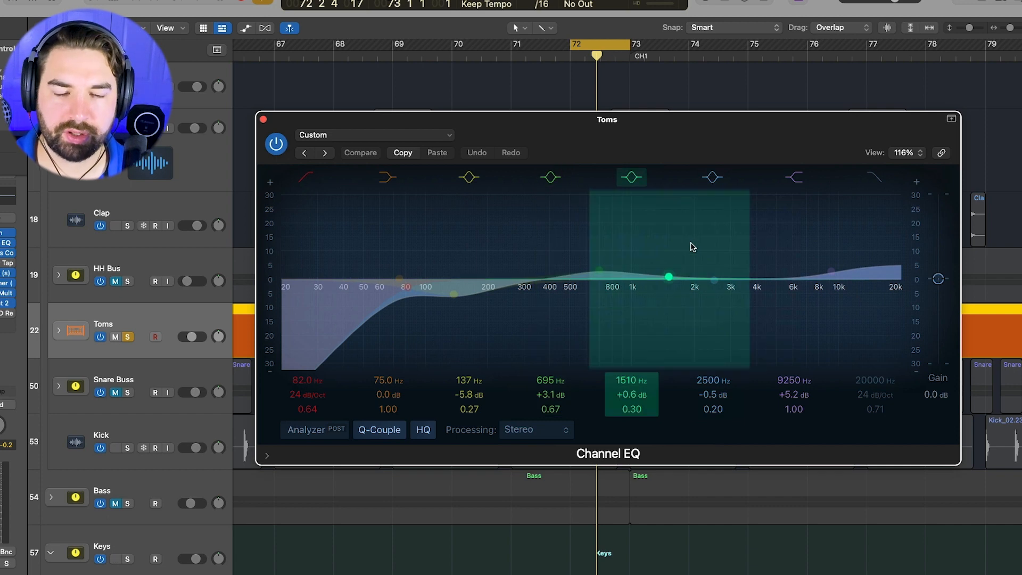
left_click(275, 144)
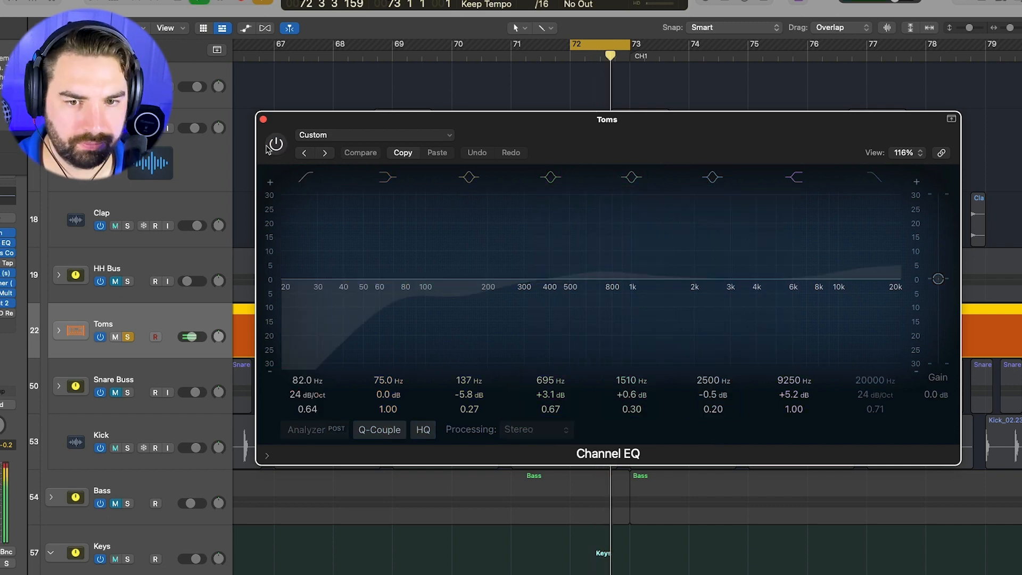
left_click(274, 144)
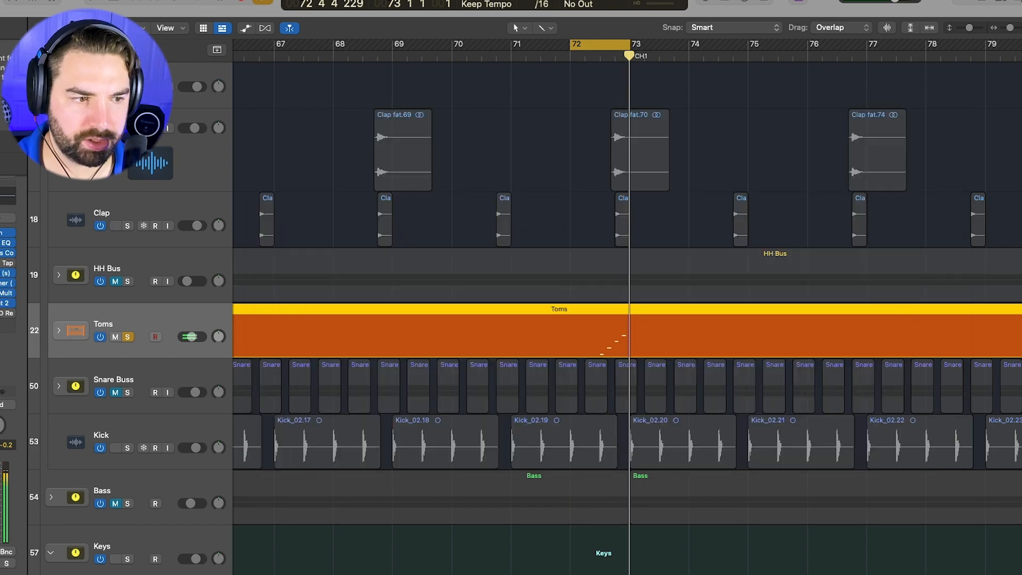
left_click(75, 331)
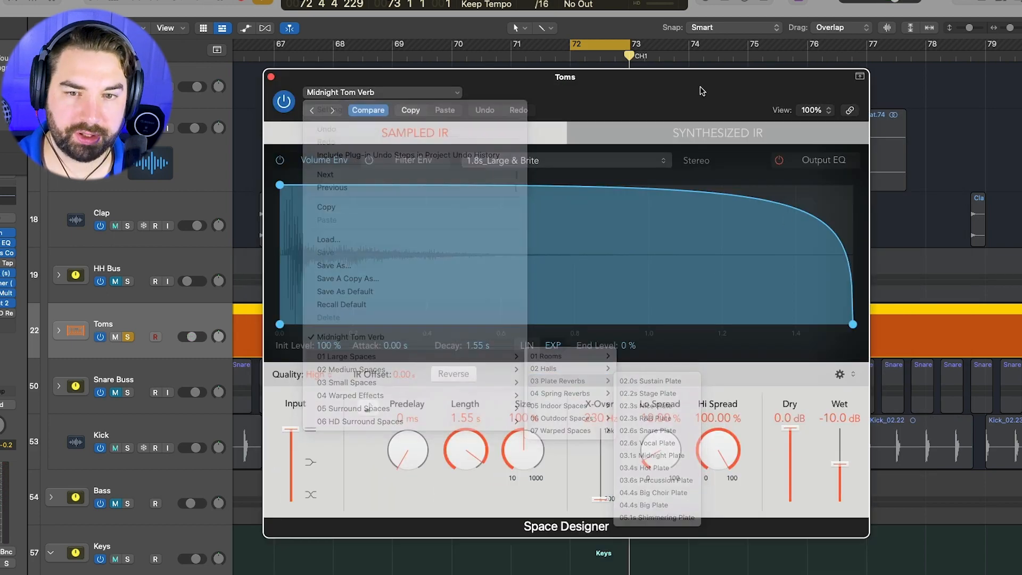
Step: Dismiss the reverb preset list, close the Toms reverb, and move the Magma BB Tubes window
left_click(421, 291)
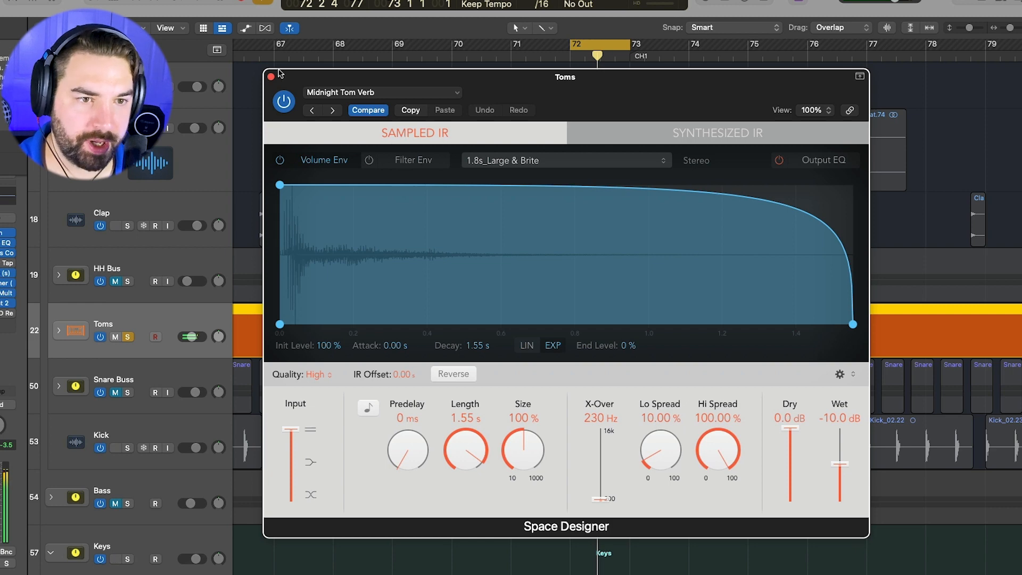
left_click(271, 76)
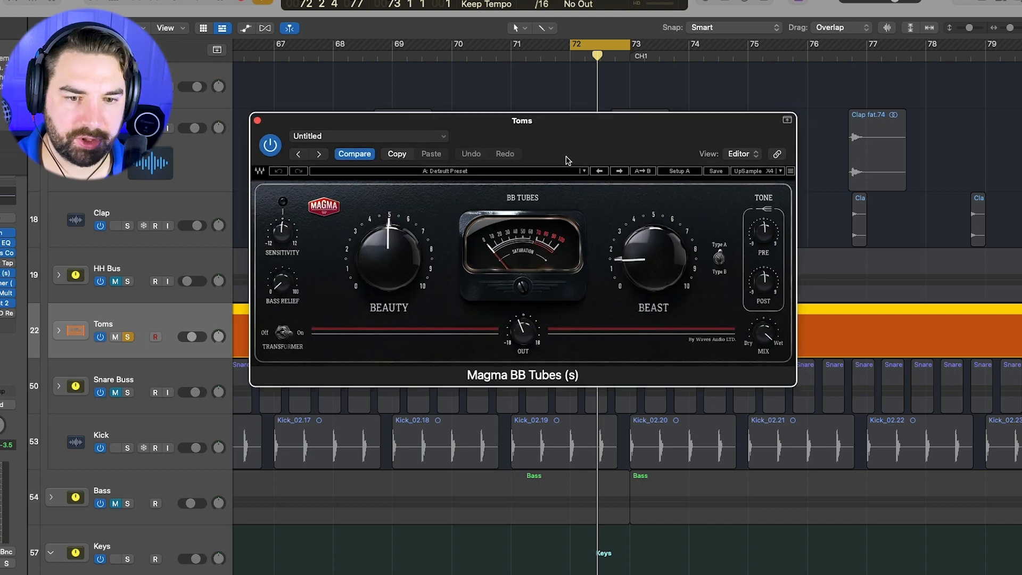
left_click_drag(522, 121, 268, 121)
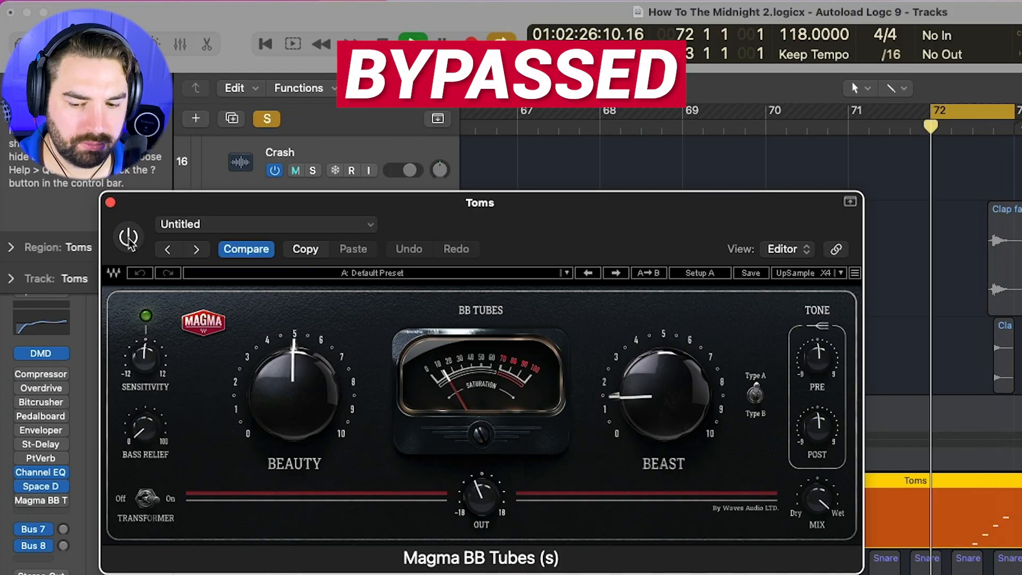
Step: Compare the Toms with Magma BB Tubes saturation off and on, then reposition it
left_click(128, 237)
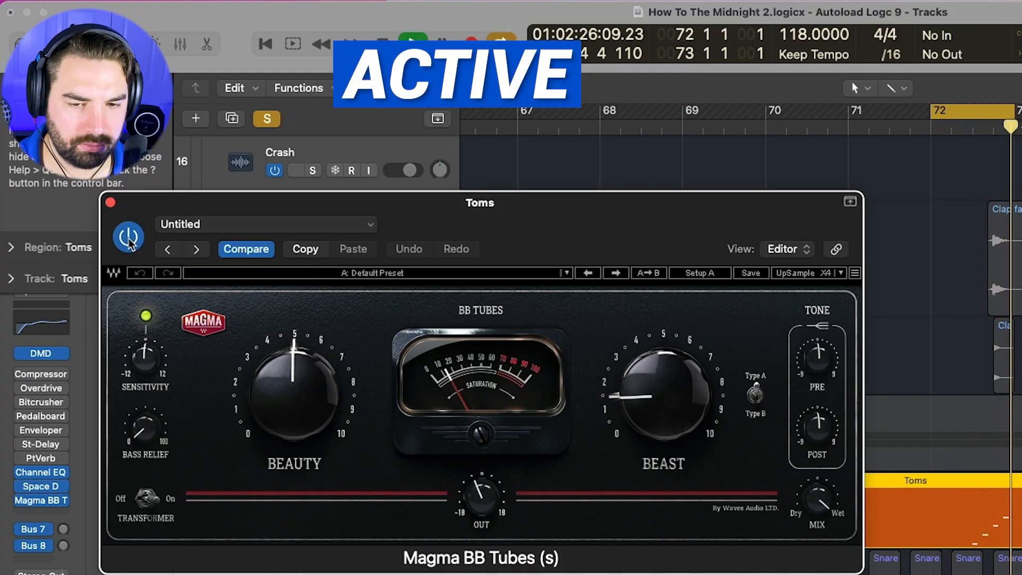
left_click(295, 170)
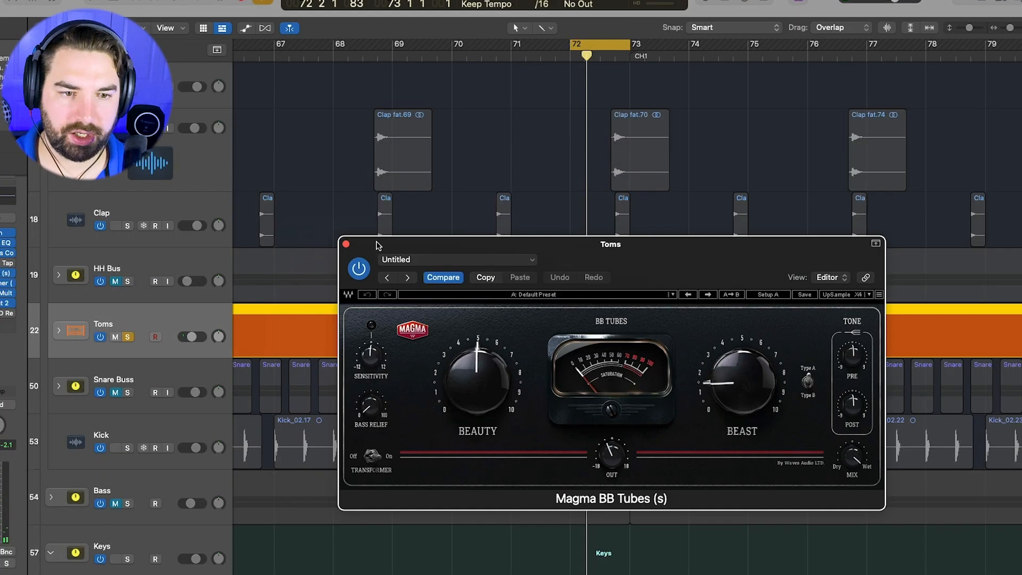
left_click_drag(610, 244, 542, 101)
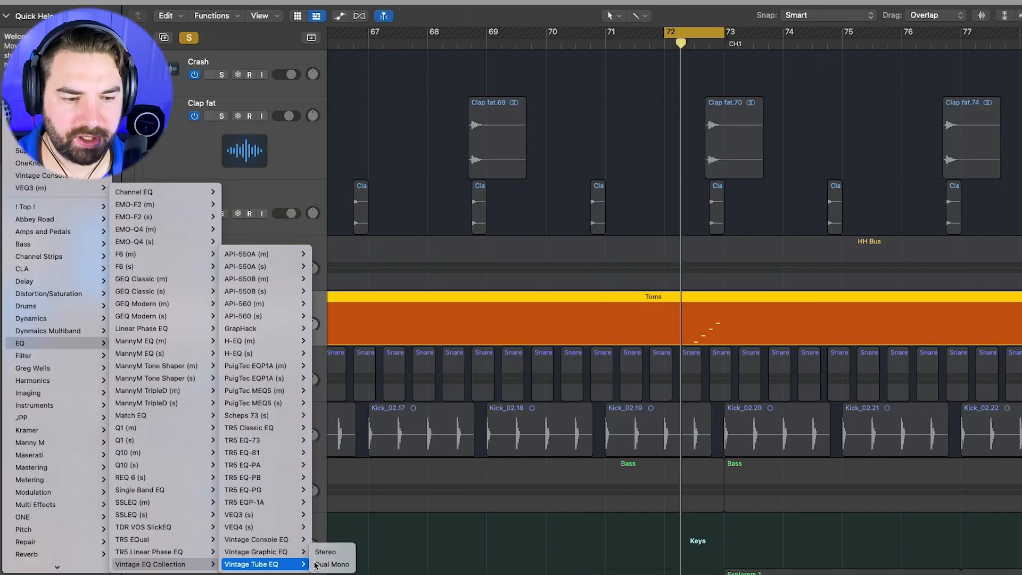
left_click(325, 551)
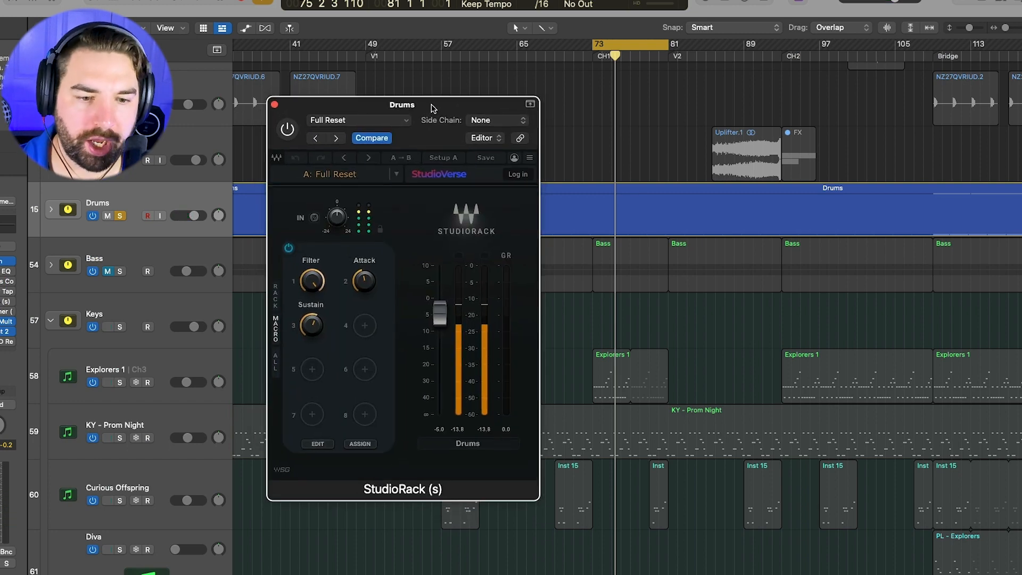
left_click_drag(402, 105, 423, 137)
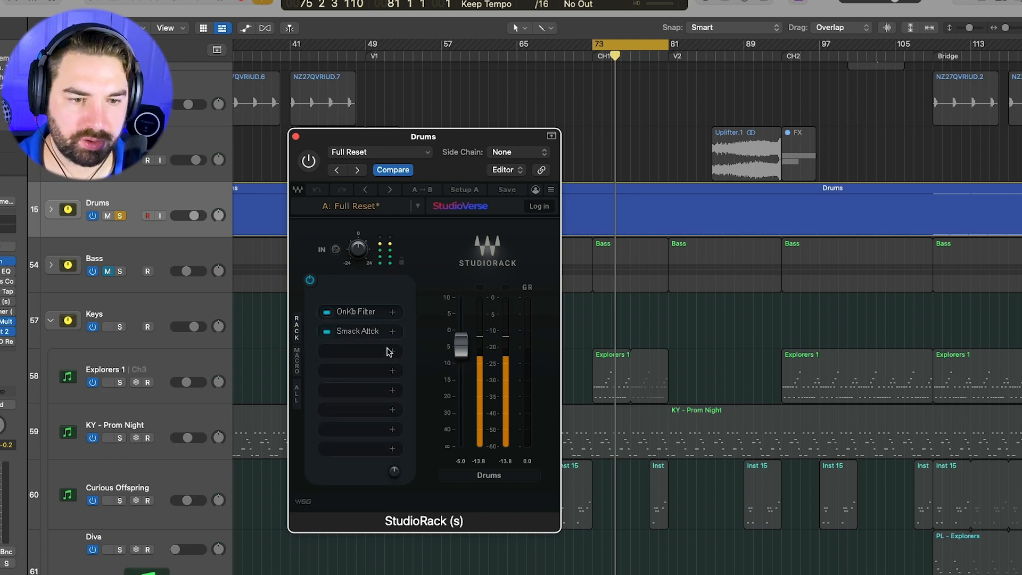
left_click(297, 357)
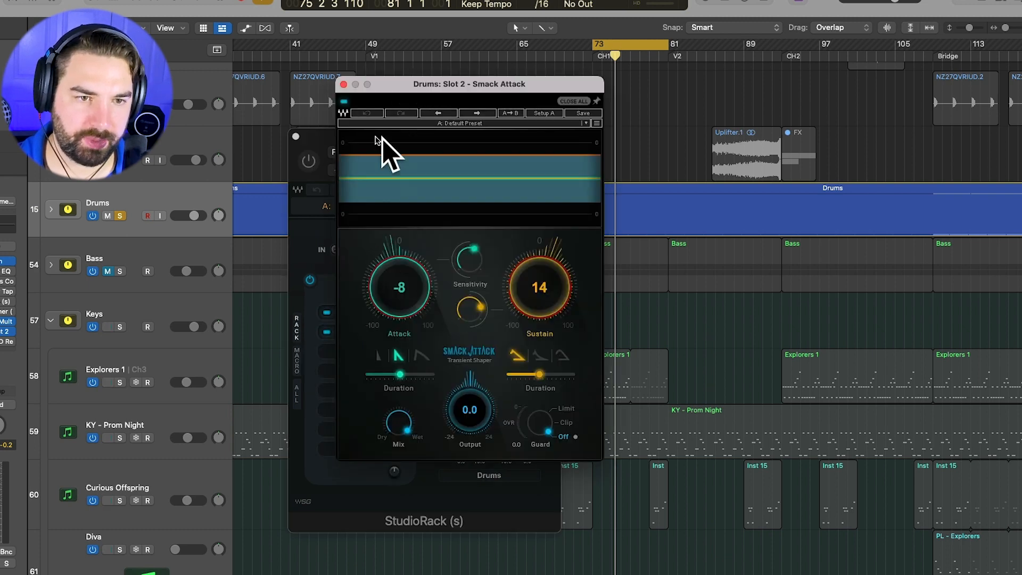
left_click(573, 101)
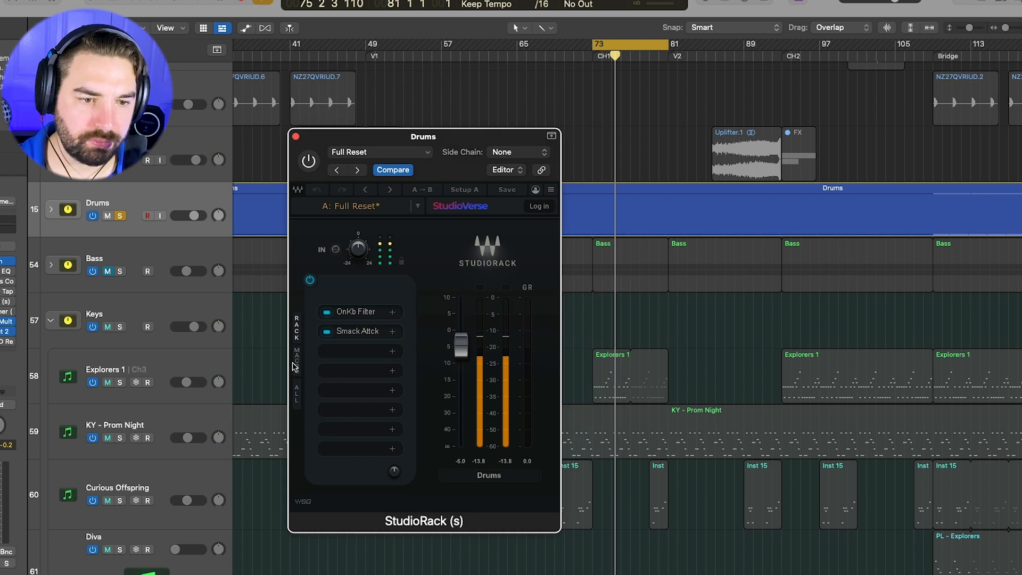
left_click(297, 355)
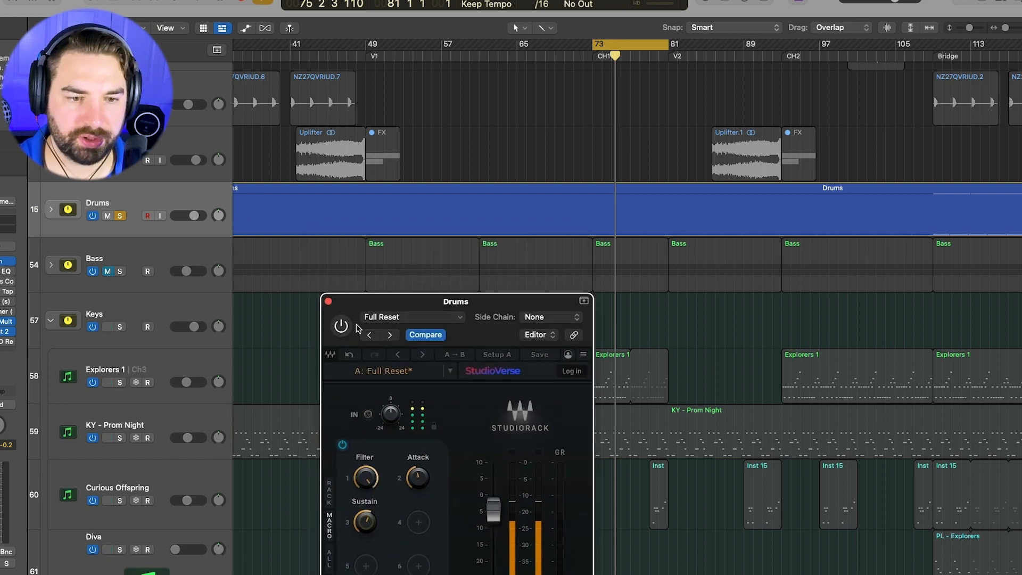
left_click(340, 326)
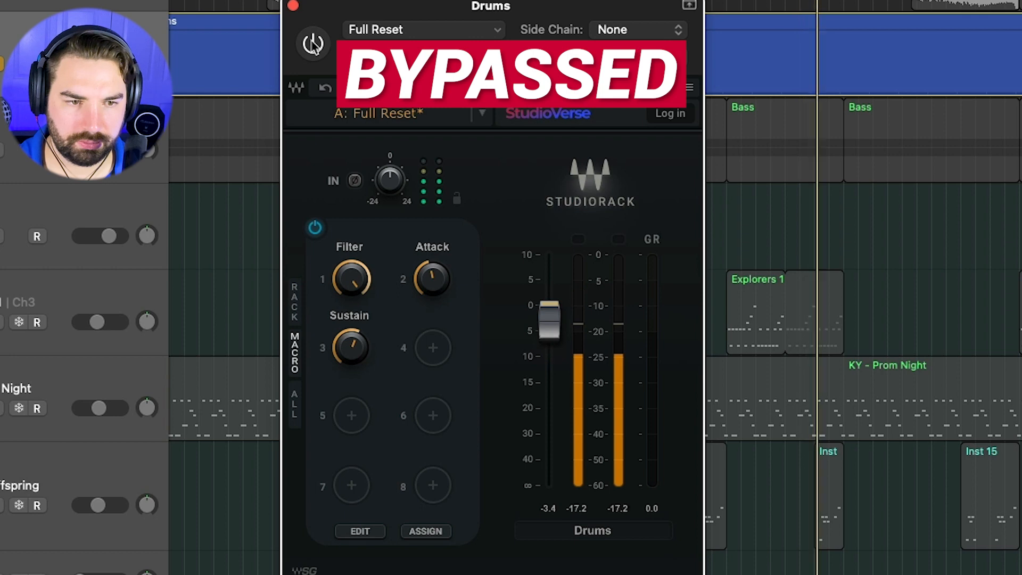
left_click(313, 44)
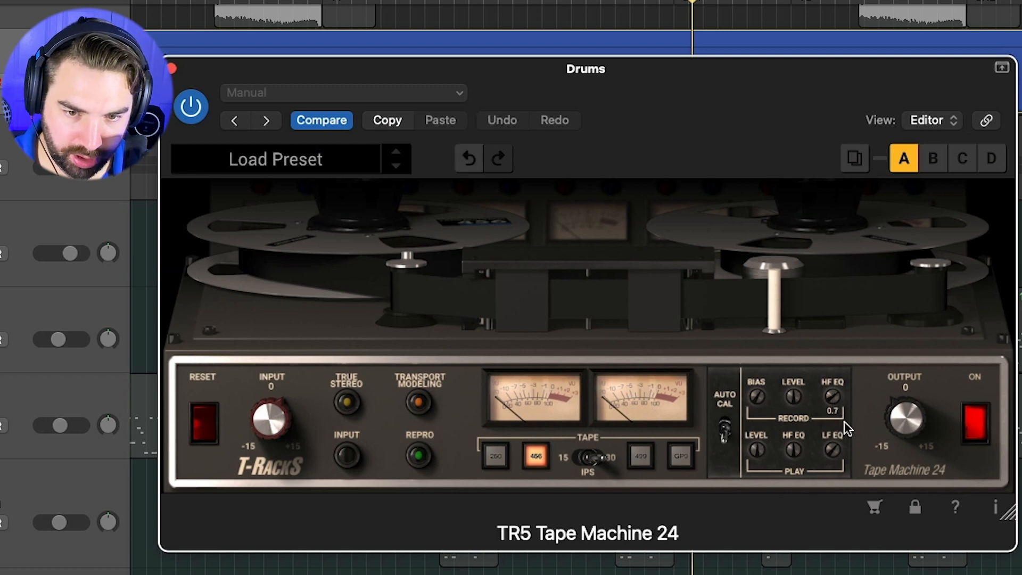
Step: Bypass Tape Machine 24 on the Drums bus and re-enable it to compare
left_click(191, 107)
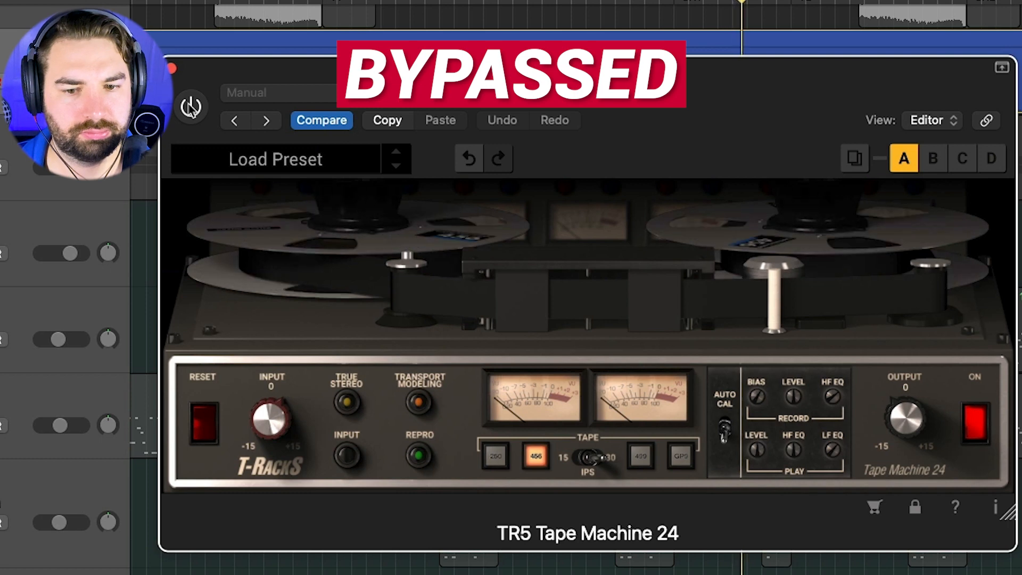
left_click(191, 107)
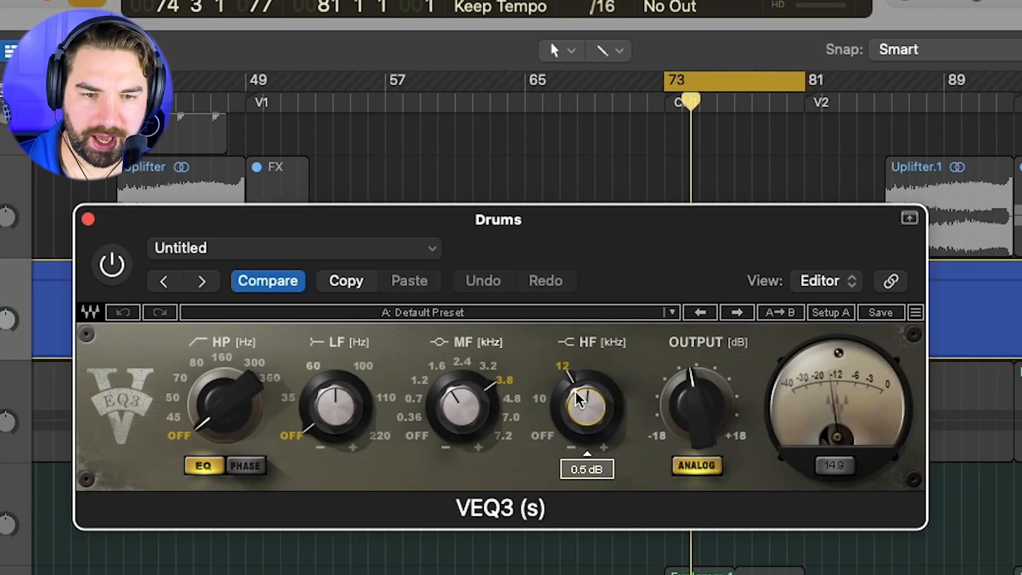
Step: Cut the VEQ3 mid band by about 4 dB on Drums, then A/B the EQ
left_click_drag(585, 401, 463, 418)
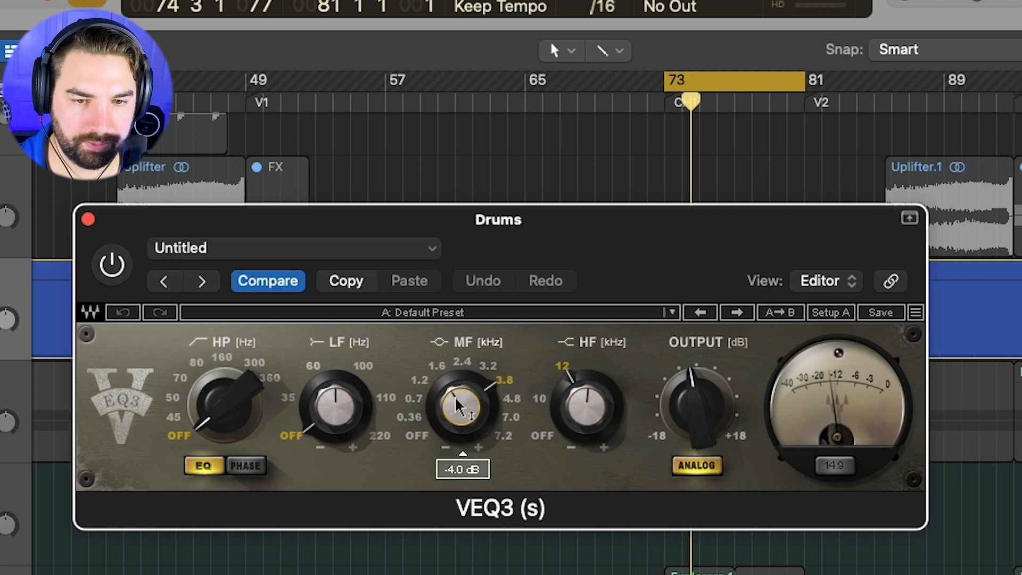
left_click(111, 264)
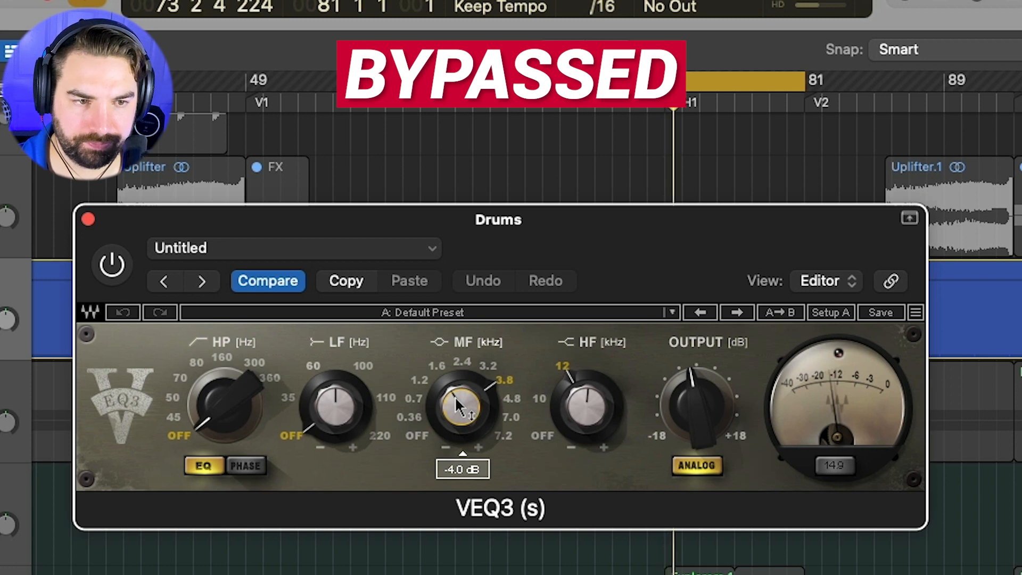
left_click(111, 264)
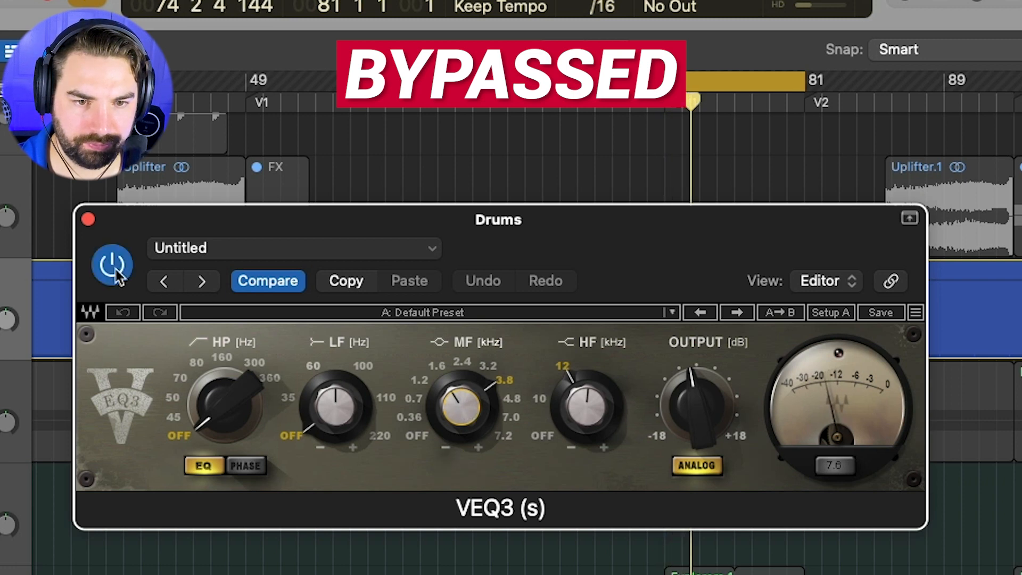
left_click(113, 266)
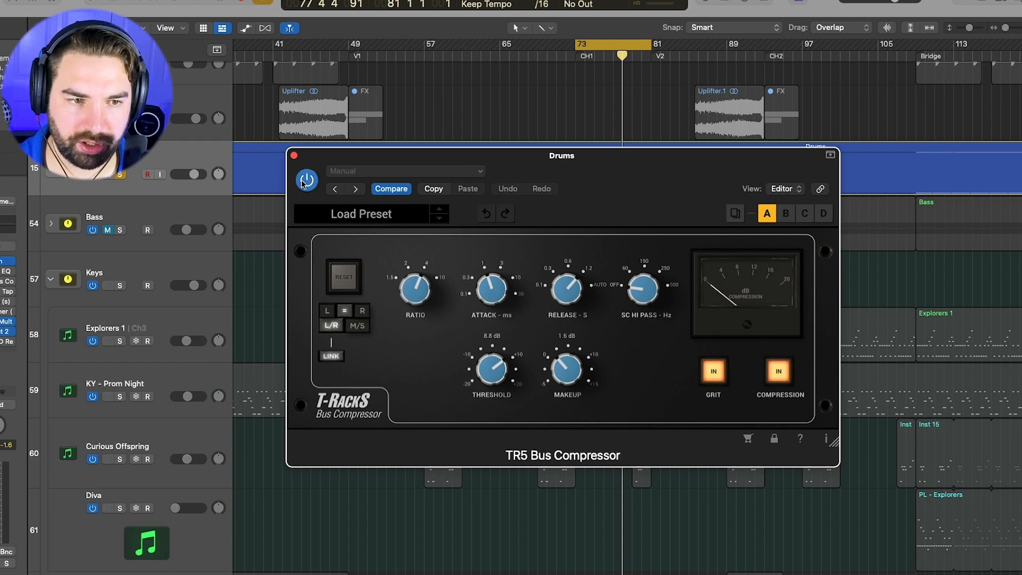
Step: Bypass the TR5 Bus Compressor on Drums and turn it back on to compare
left_click(307, 180)
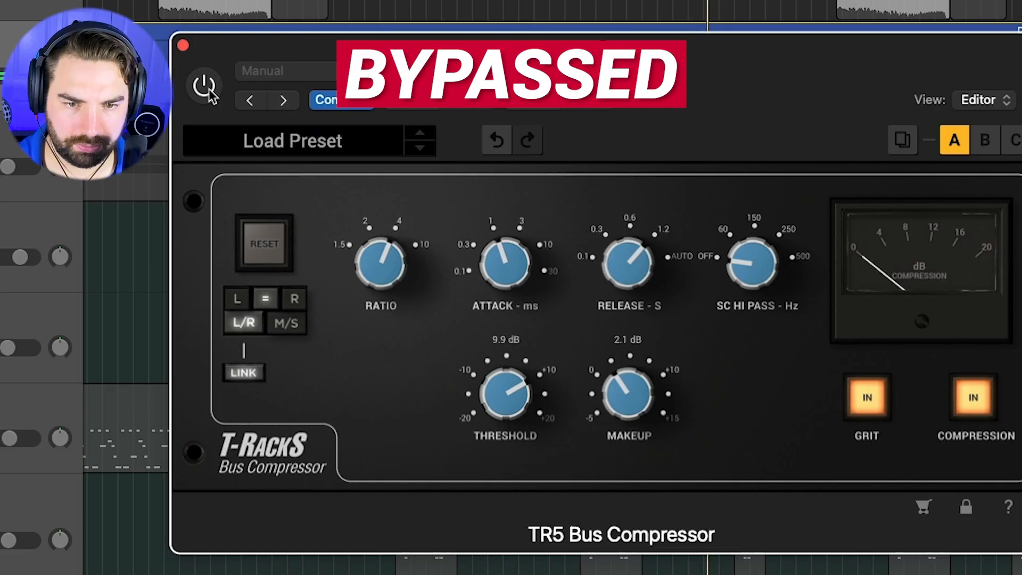
left_click(204, 85)
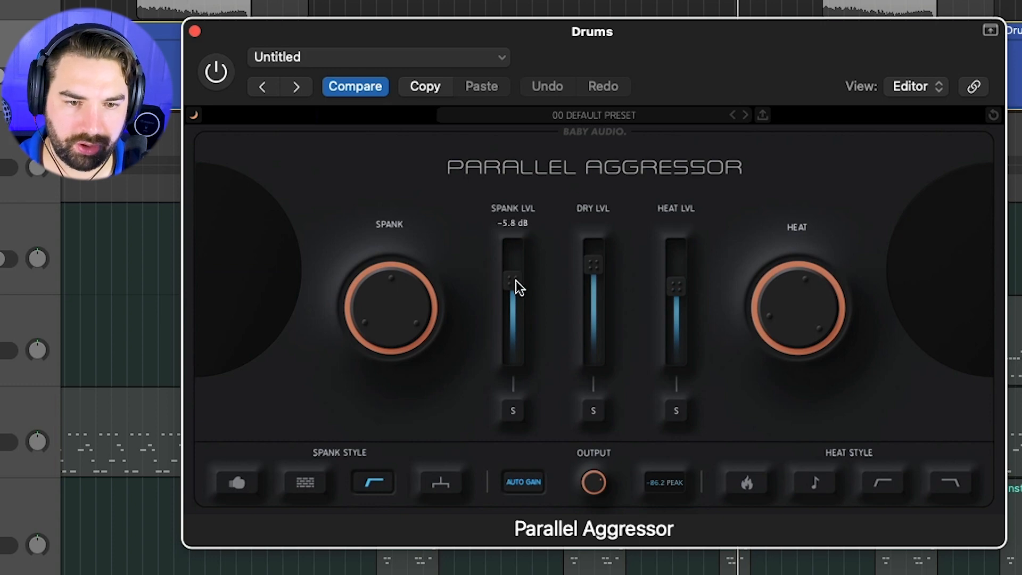
mouse_move(665, 295)
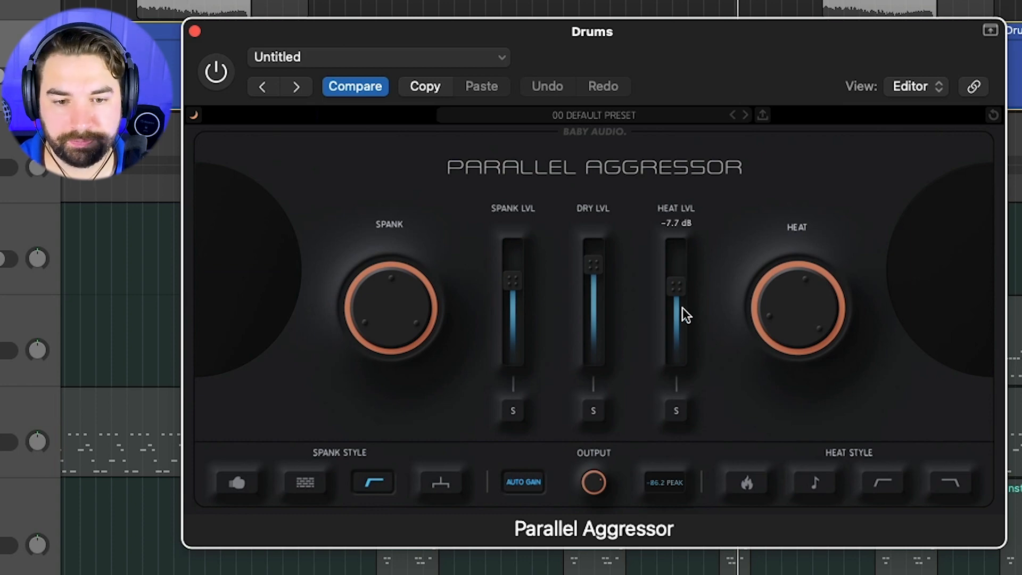
Step: Set Parallel Aggressor heat level to -9 dB, adjust heat, pick Lo-Preserve spank style, A/B
left_click_drag(676, 313, 676, 300)
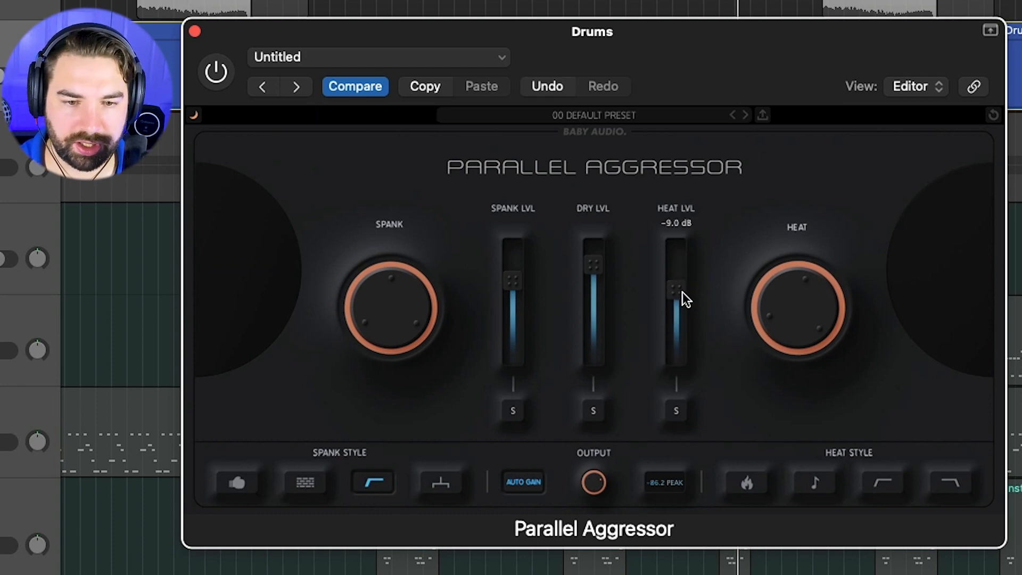
mouse_move(554, 289)
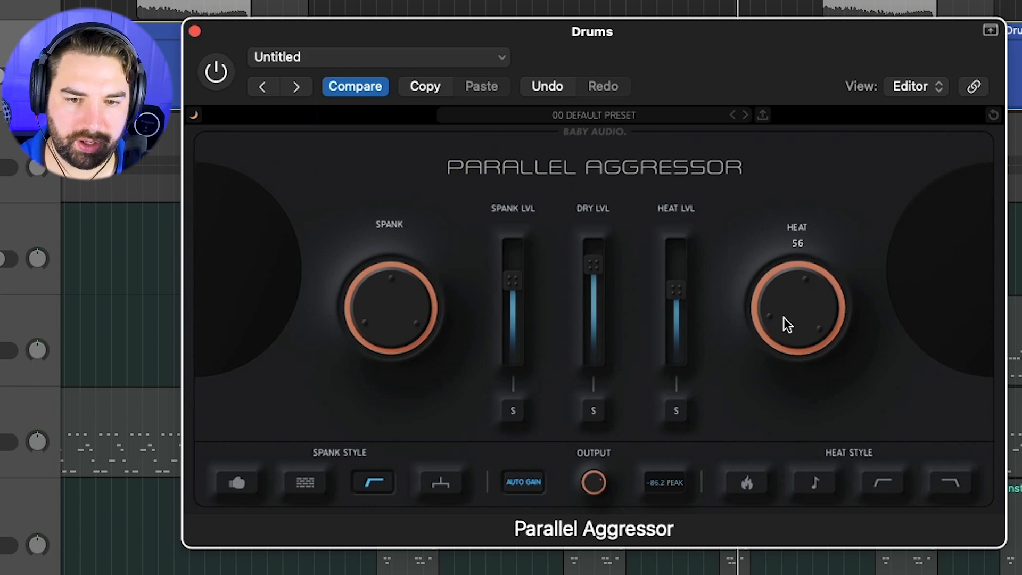
left_click_drag(789, 322, 782, 313)
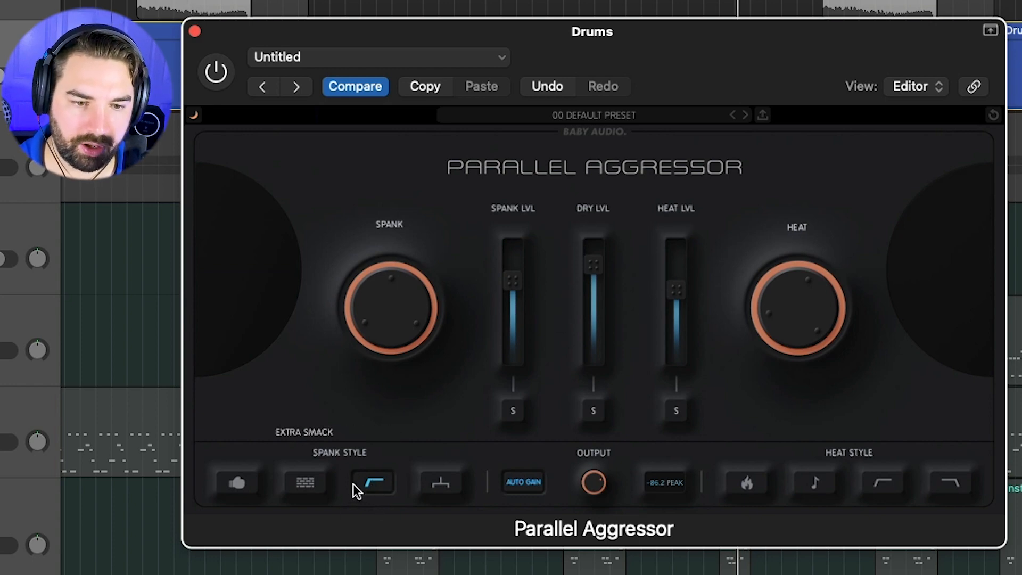
left_click(372, 482)
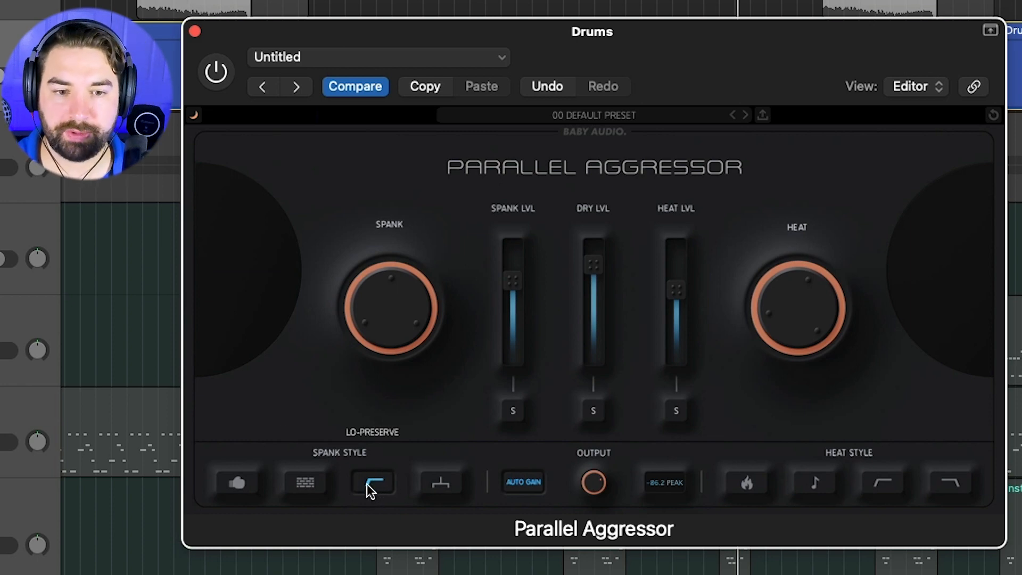
left_click(215, 72)
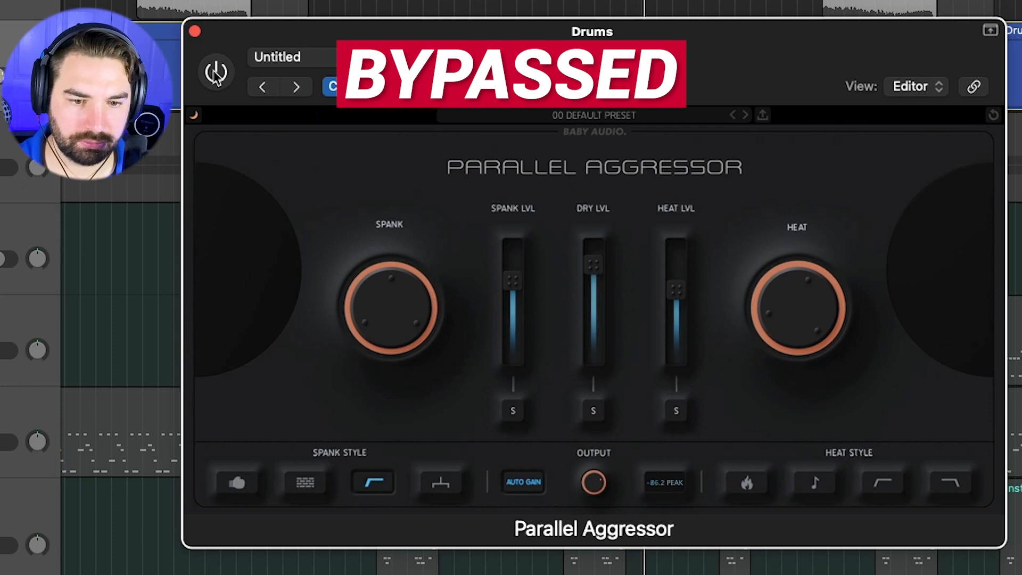
left_click(216, 73)
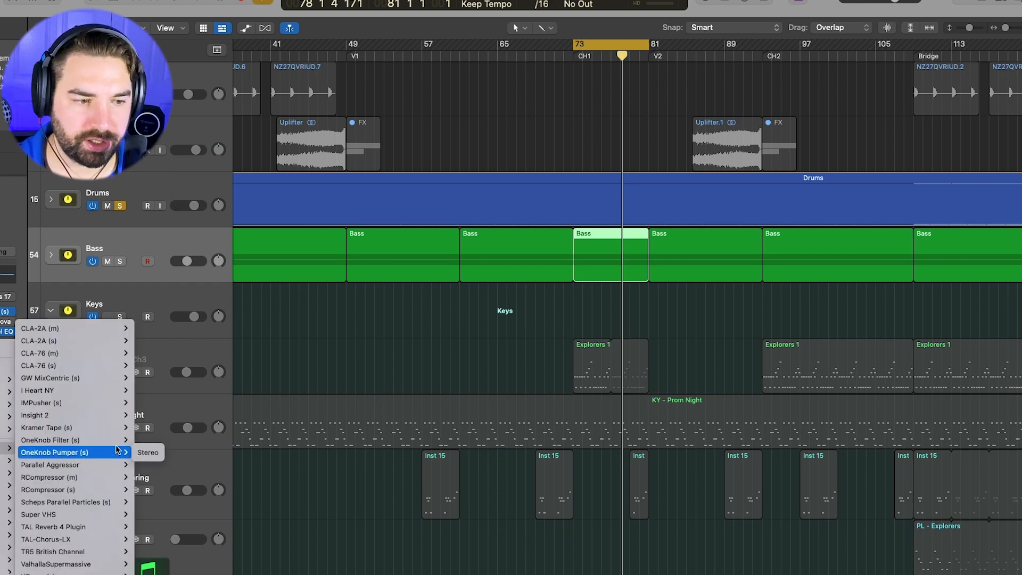
mouse_move(75, 464)
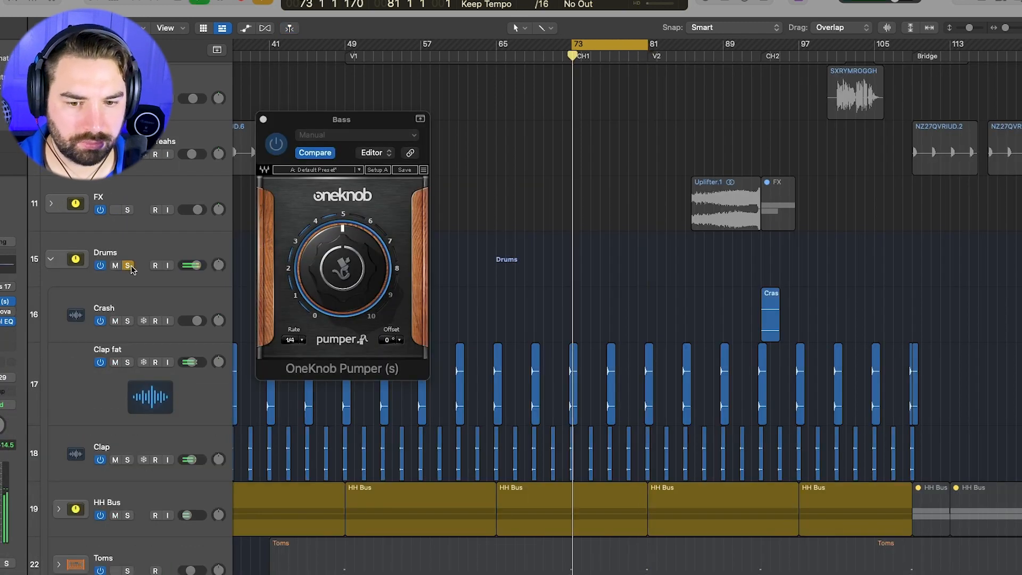
Step: Scroll down after adding OneKnob Pumper at 1/4 rate to the Bass track
scroll("down", 3)
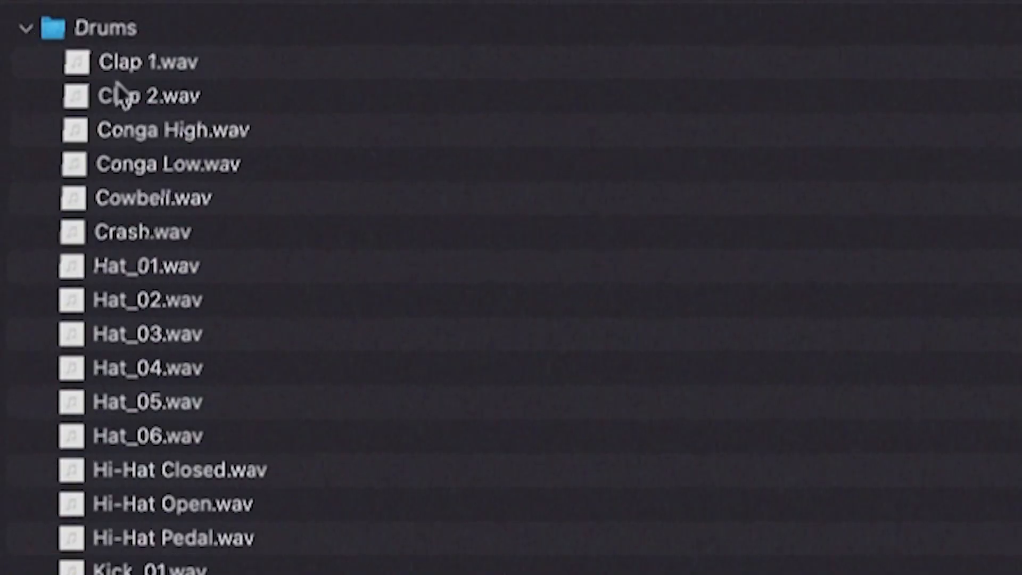
Step: Select a sample in the Finder Drums folder and scroll down to the Snare and Tom files
left_click(152, 61)
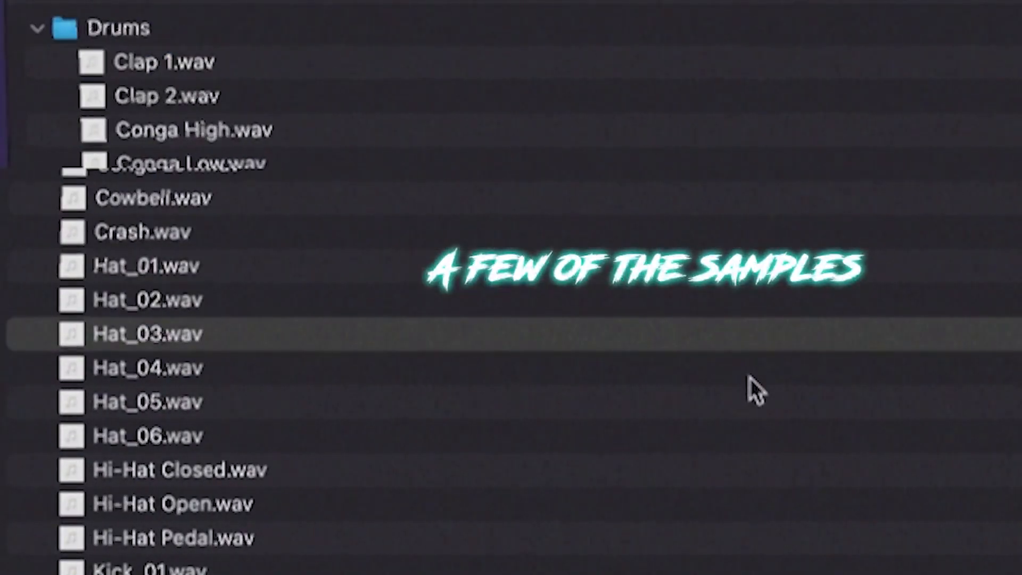
scroll("down", 3)
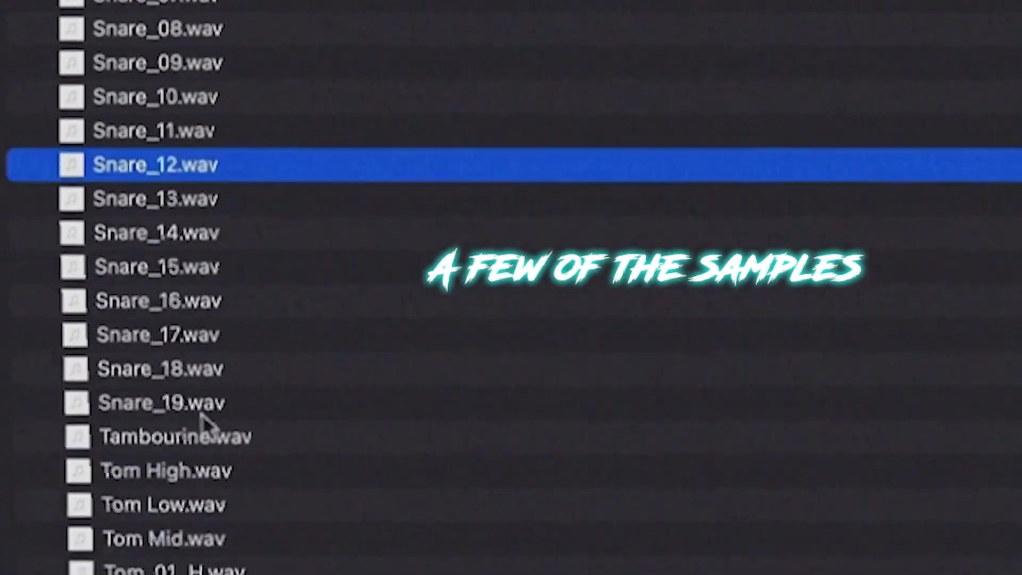